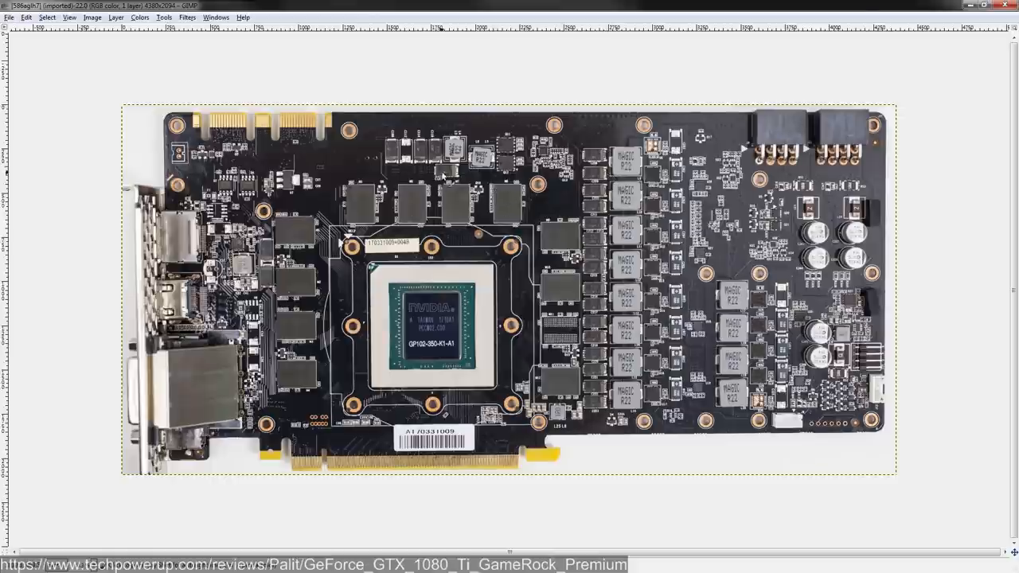
mouse_move(486, 151)
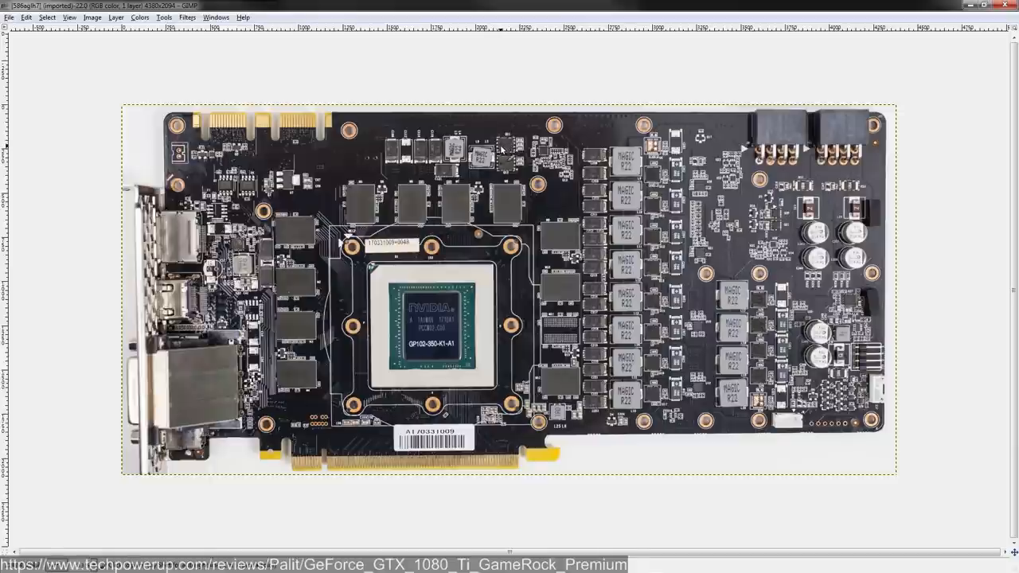
mouse_move(462, 115)
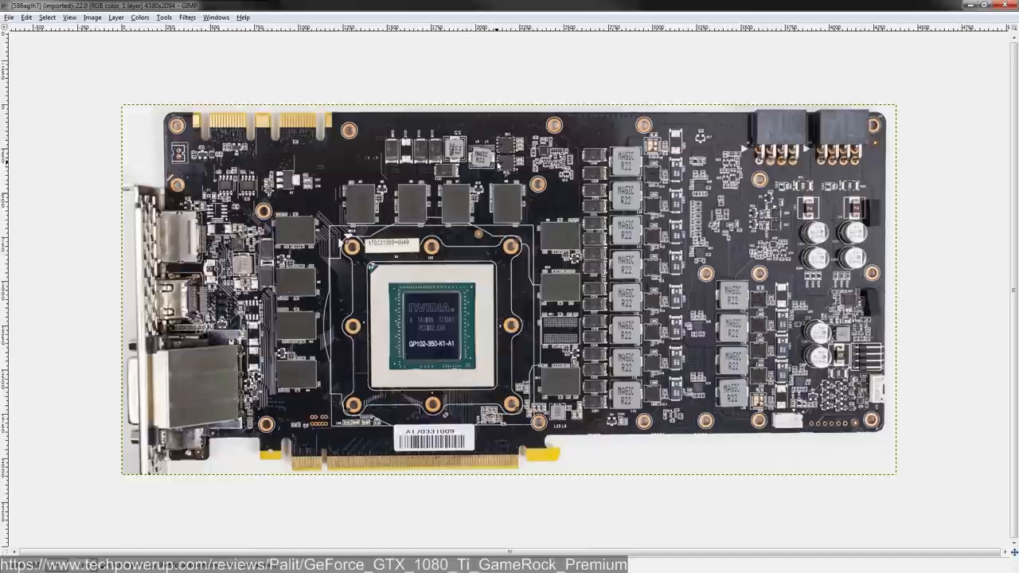
mouse_move(501, 130)
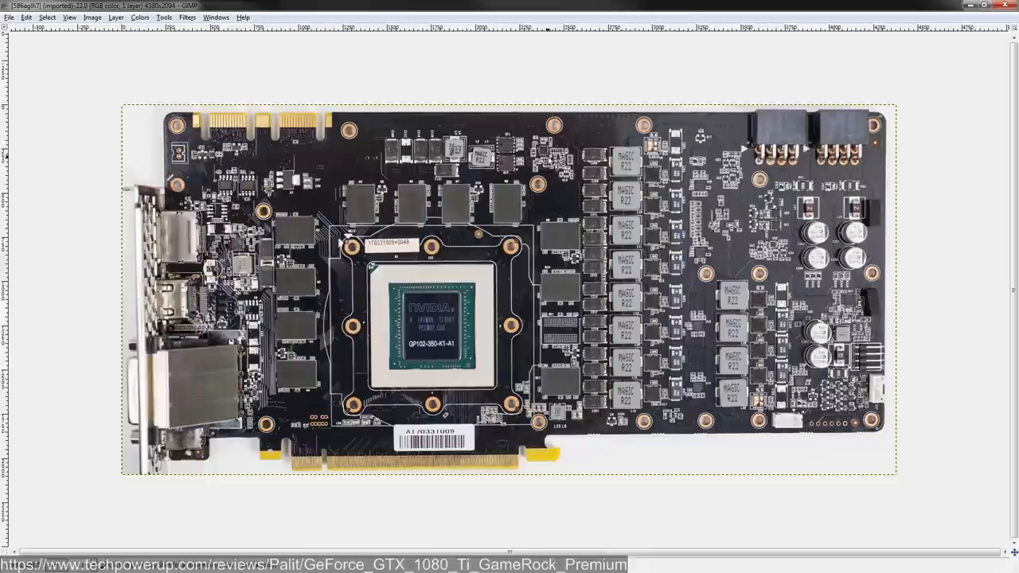
Step: Scroll to the top-left of the PCB photo where the PEX/PLL rail notes go
scroll(up, 3)
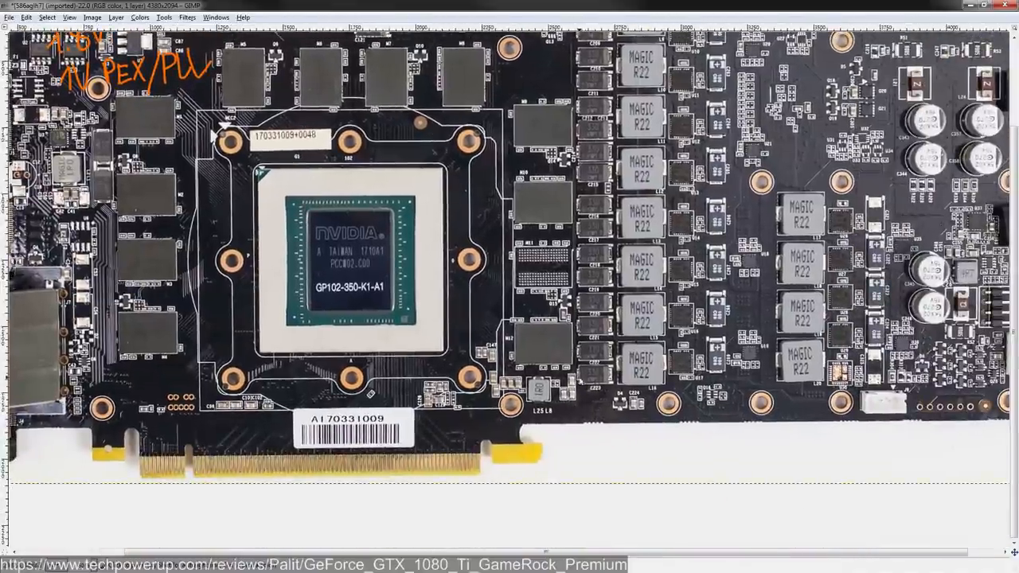
Step: Handwrite the Vcore, Vmem, 1.8V and 1V PEX/PLL rail list in orange and circle the regulator chips
drag(510, 395, 582, 430)
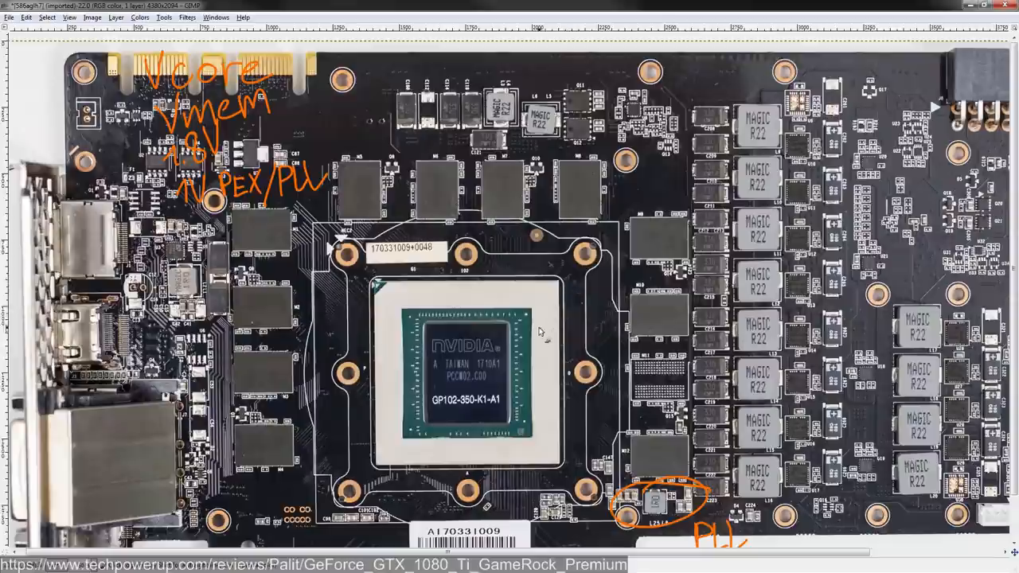
scroll(down, 3)
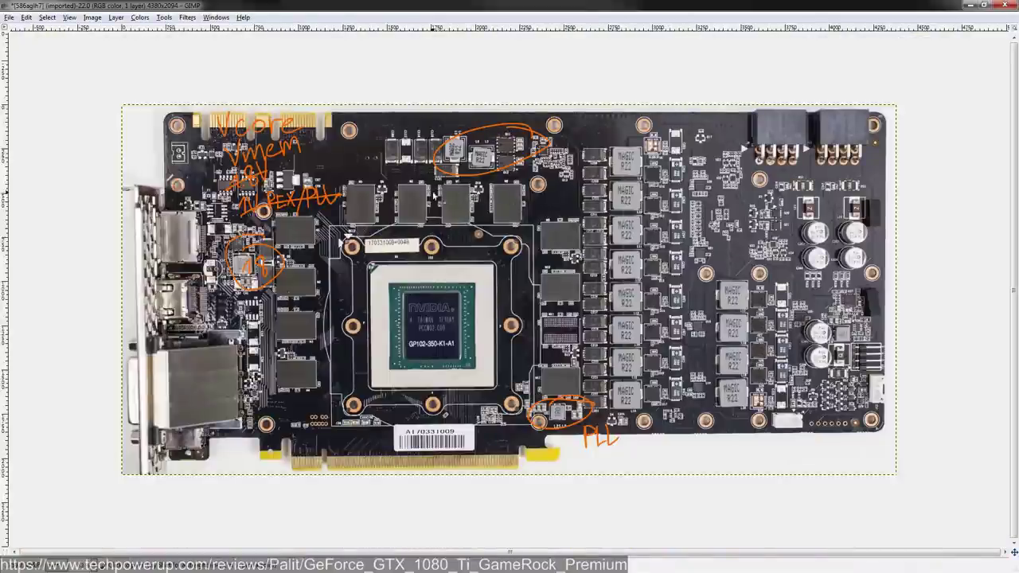
Step: Write Vmem, 1.8 and 5V beside the circled regulators near the rail list
scroll(up, 3)
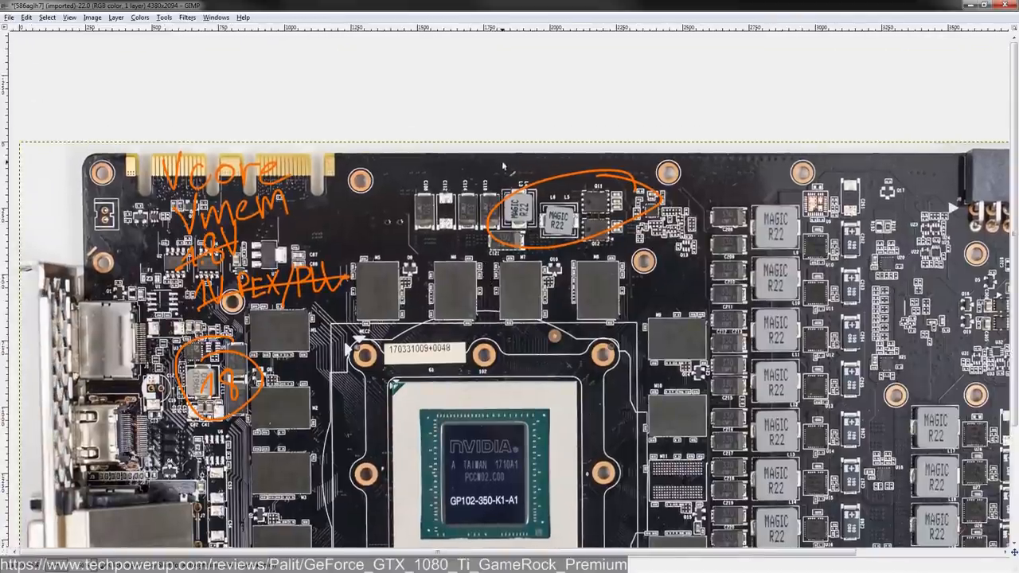
drag(507, 172, 529, 175)
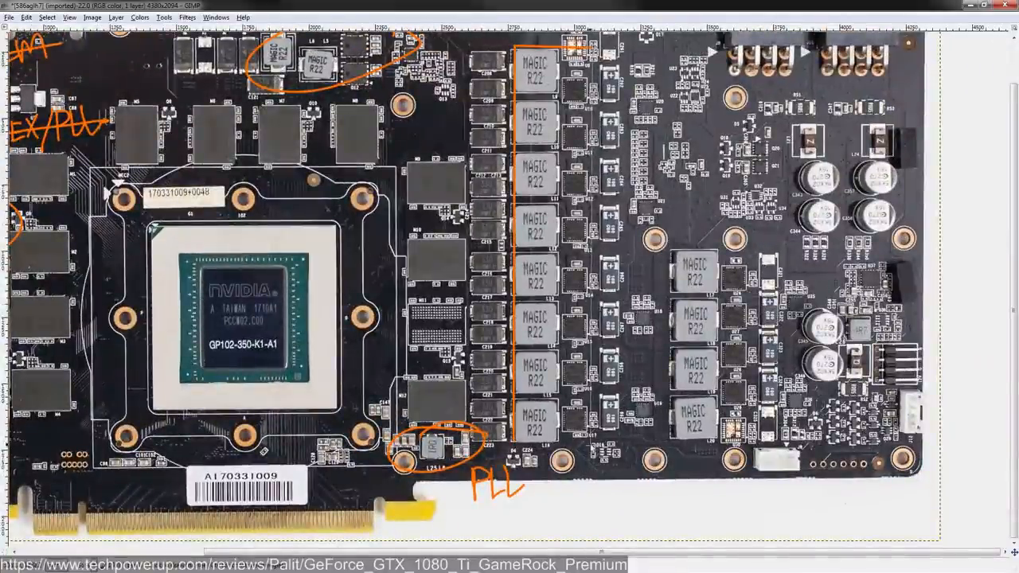
drag(592, 51, 592, 446)
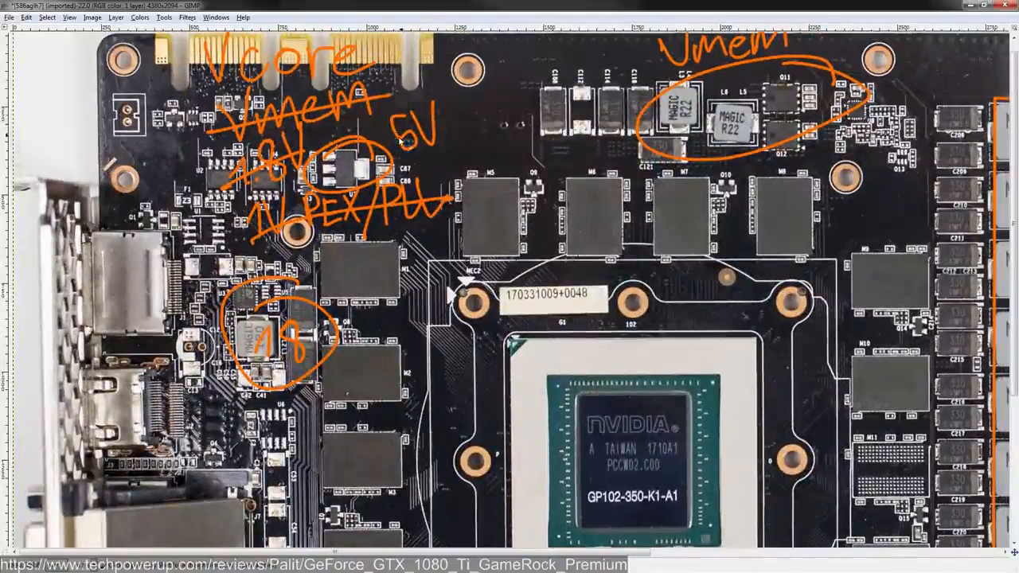
drag(398, 135, 478, 130)
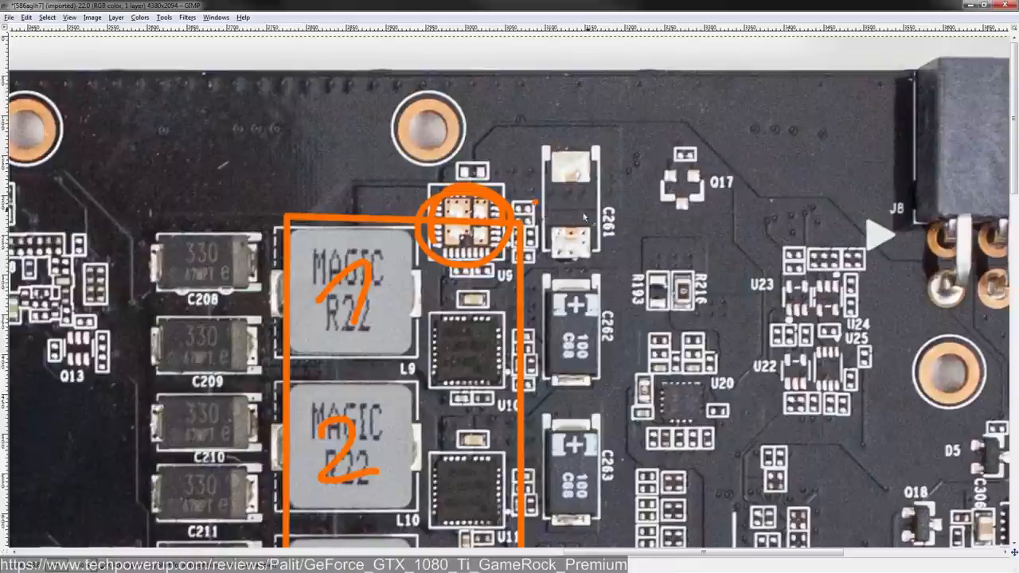
mouse_move(557, 172)
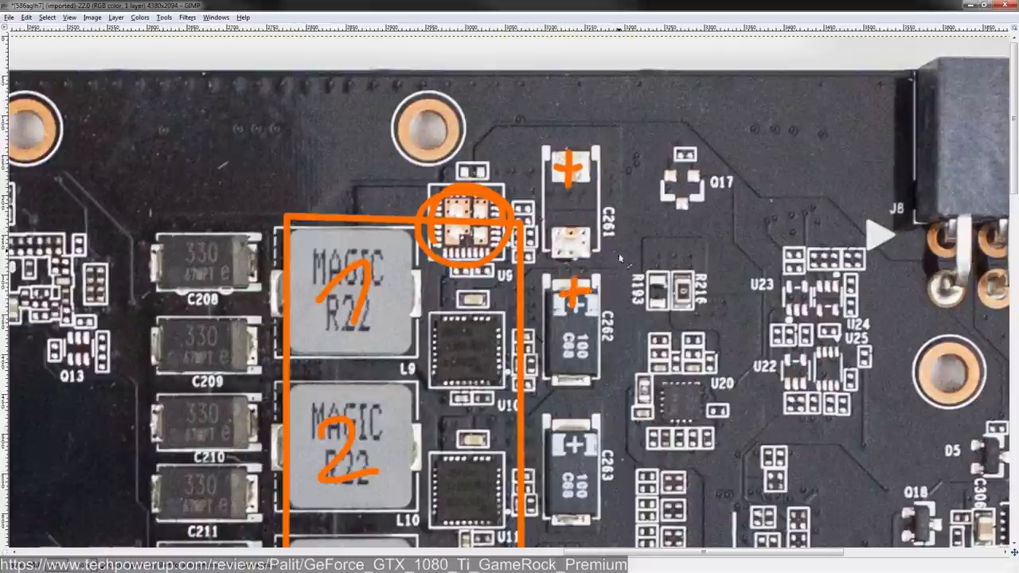
Step: Draw an orange plus sign on the positive end of a capacitor beside the VRM
drag(621, 134, 623, 317)
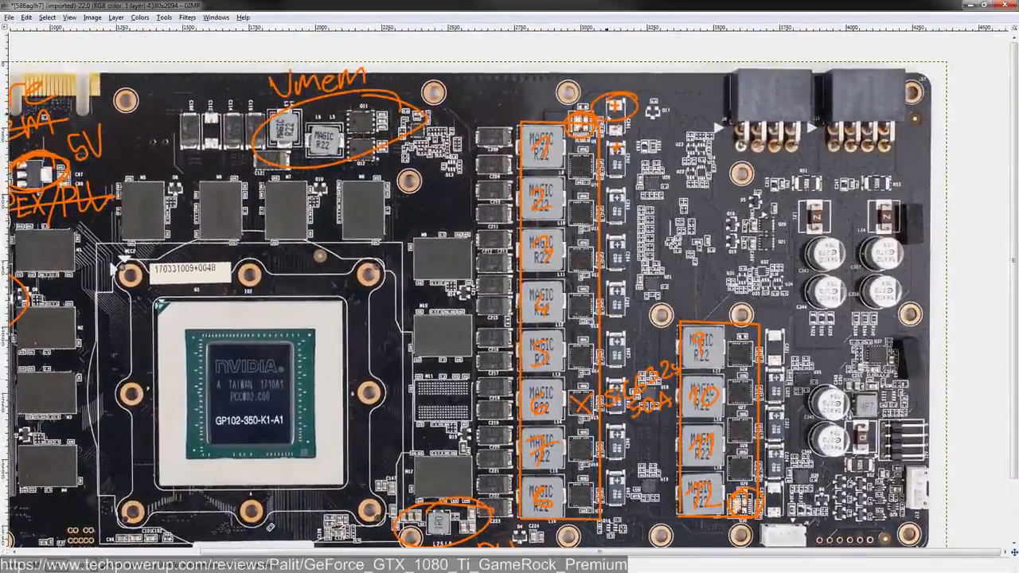
Step: Scroll between the memory VRM and the PLL circuit below the GPU while labelling them
scroll(down, 3)
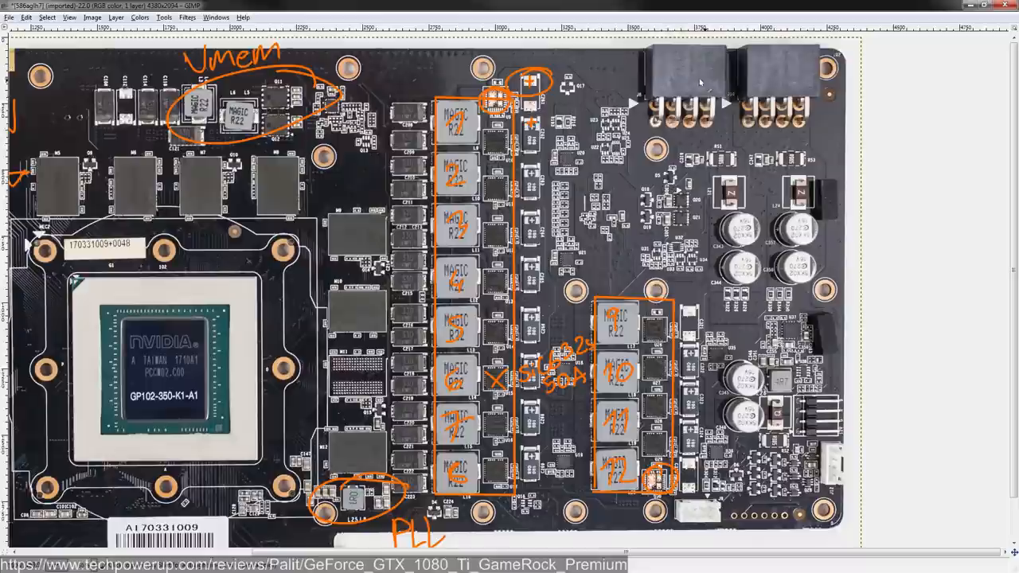
mouse_move(806, 62)
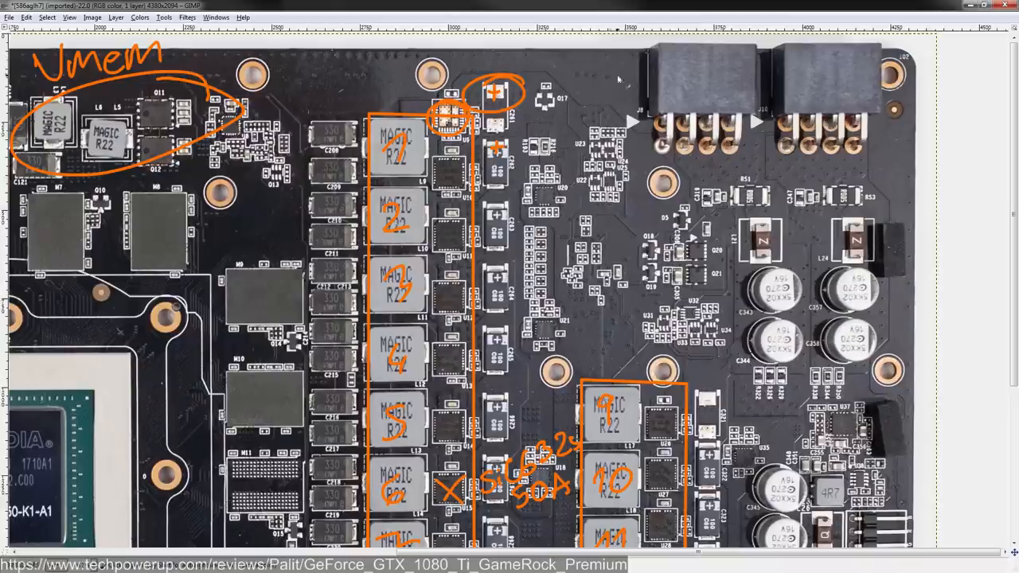
scroll(down, 3)
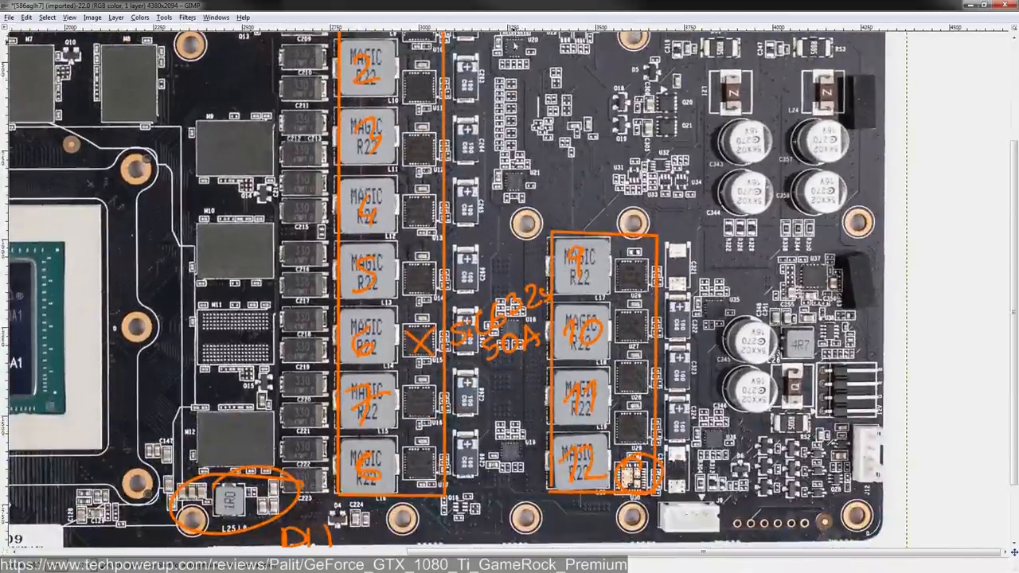
scroll(down, 3)
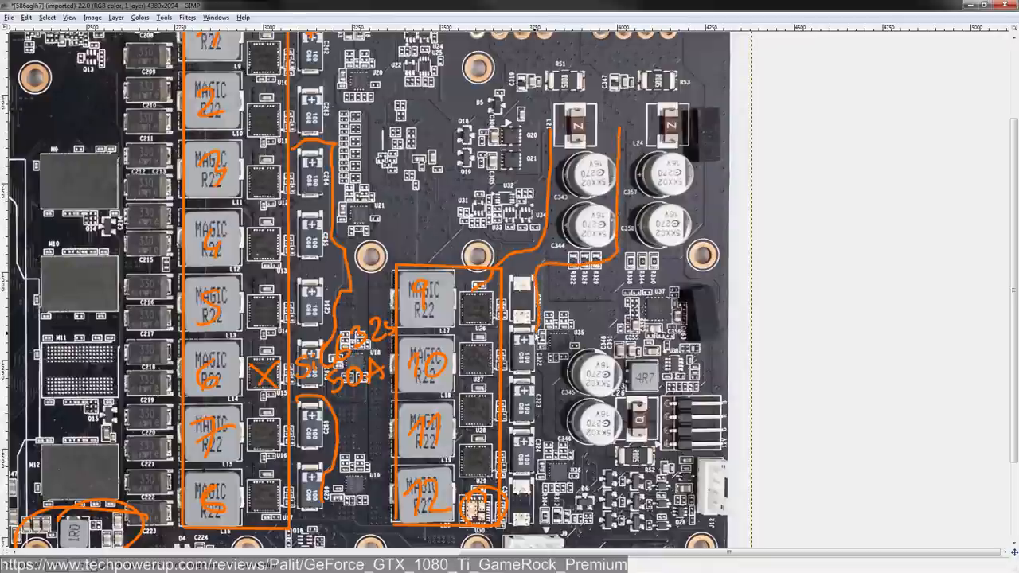
mouse_move(536, 366)
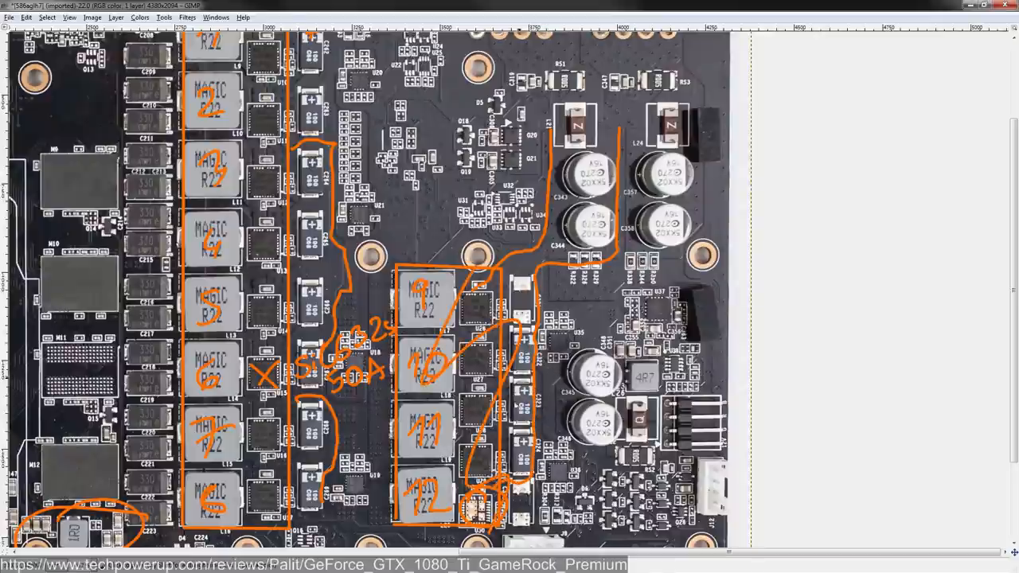
scroll(up, 3)
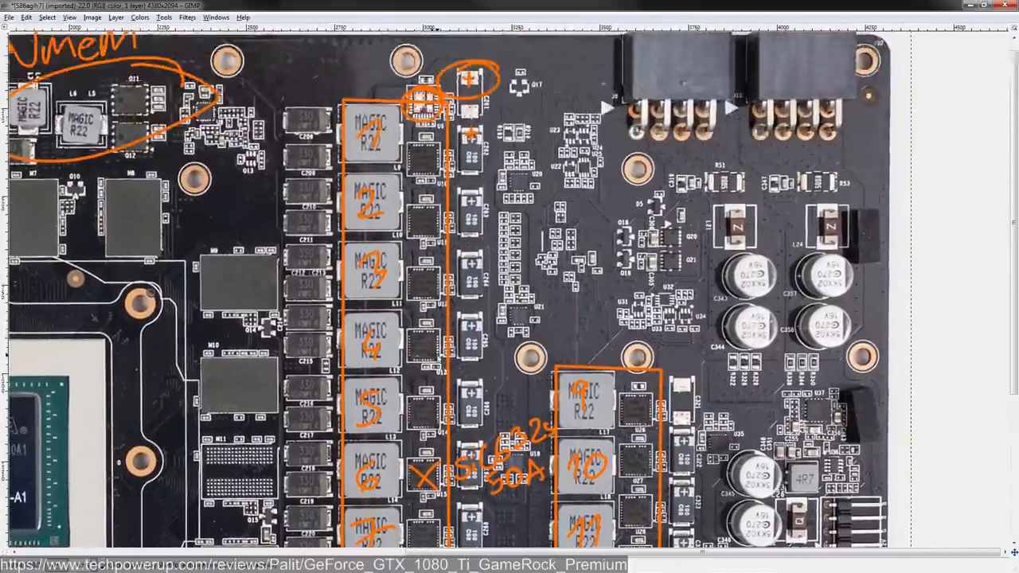
scroll(down, 3)
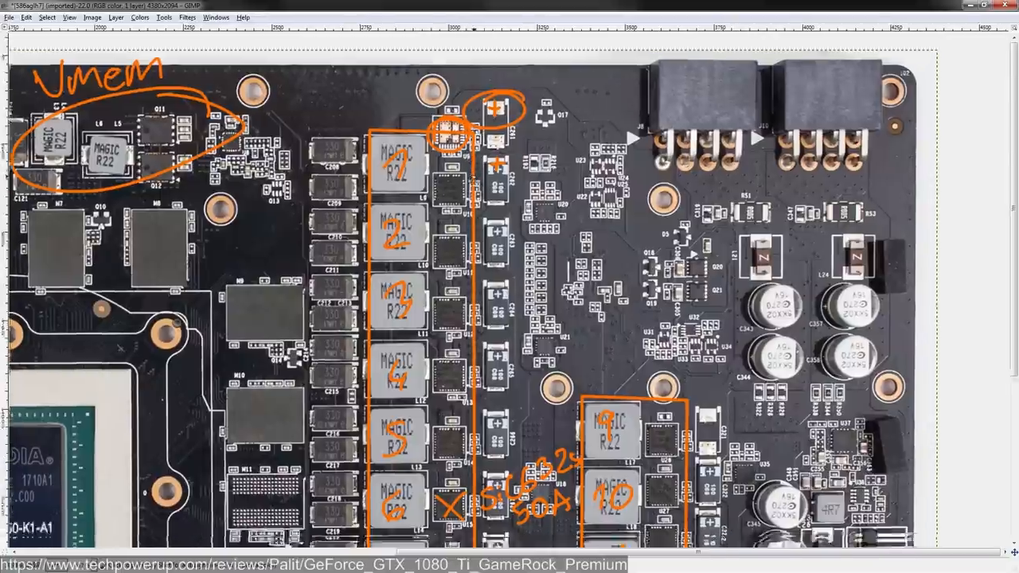
Step: Circle the small controller chip and write ON NCP81162 beside it
scroll(down, 3)
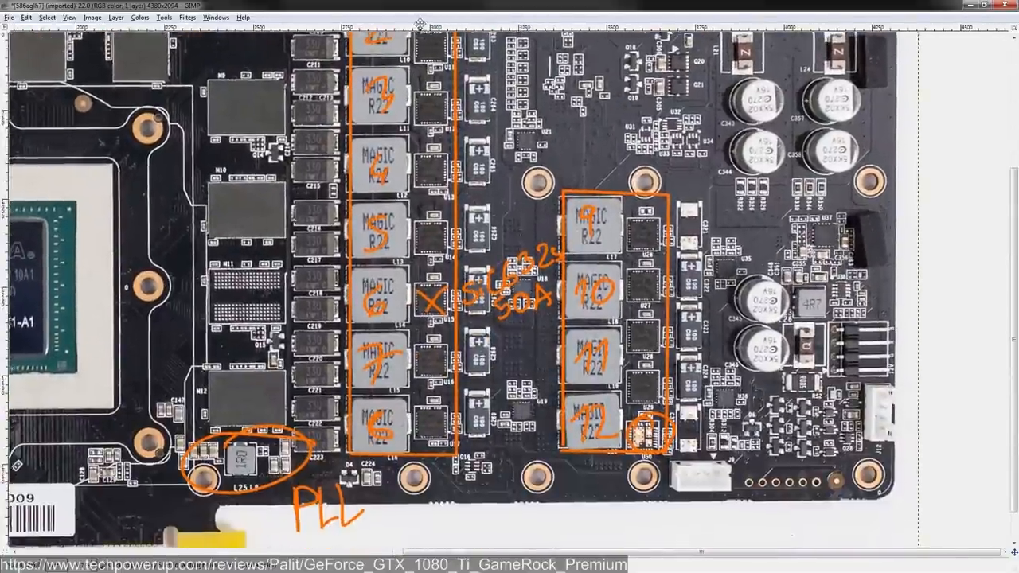
scroll(down, 3)
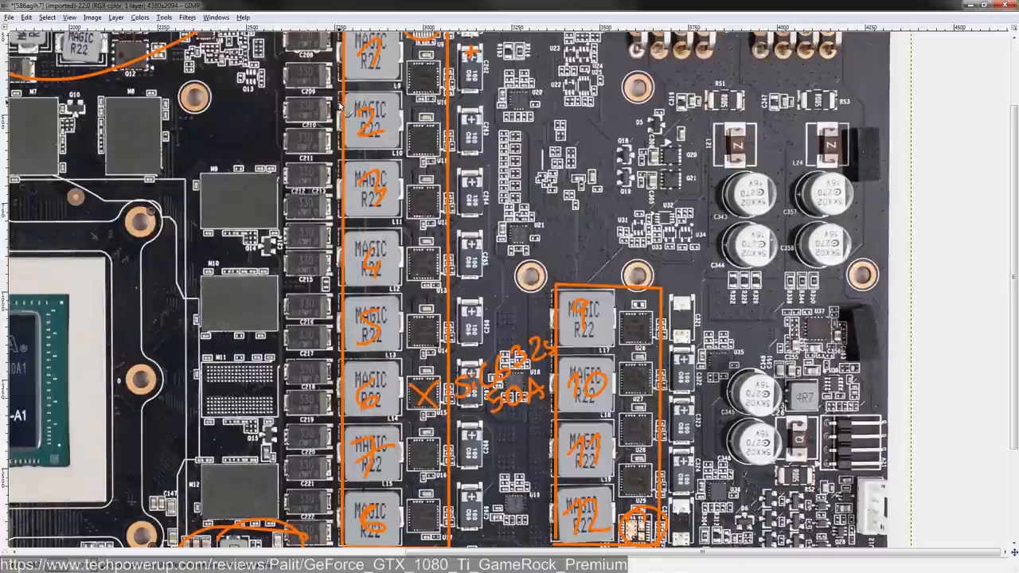
scroll(up, 3)
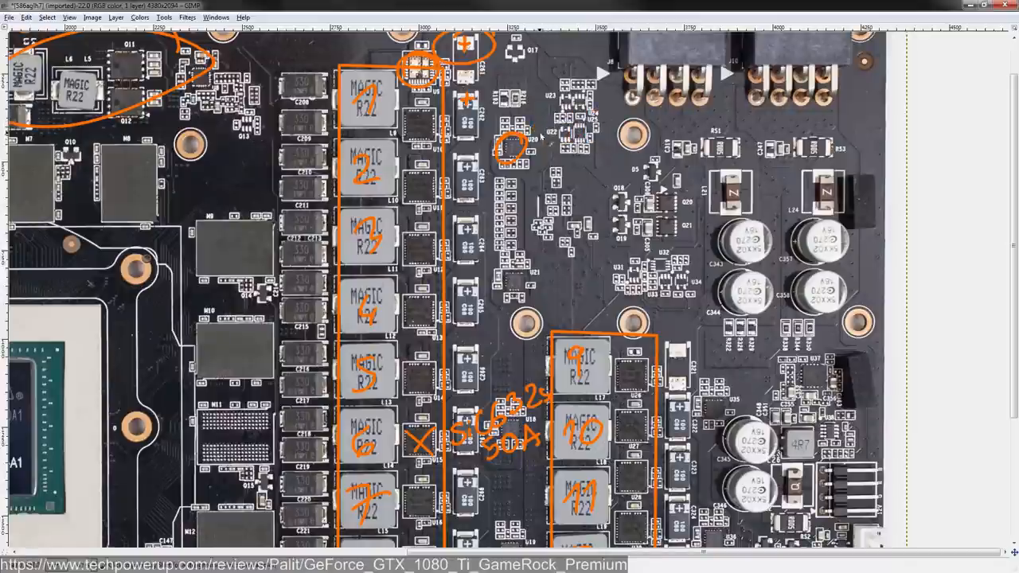
drag(509, 136, 605, 143)
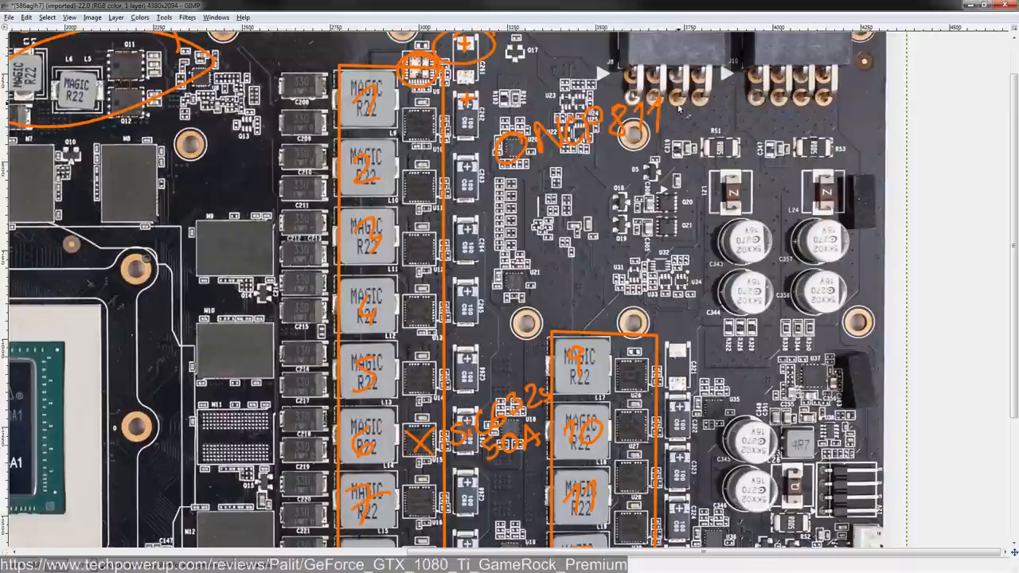
text(62)
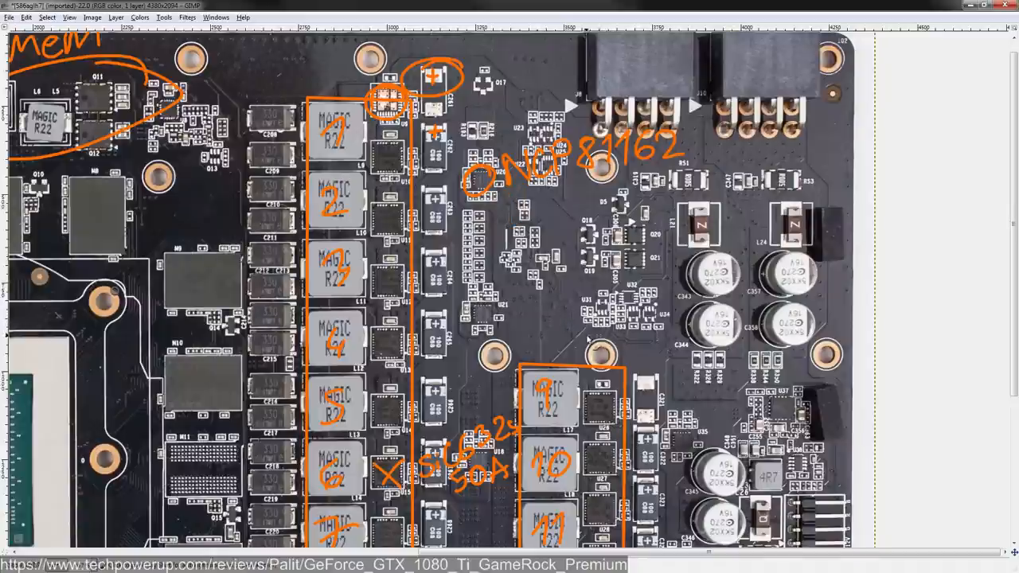
Step: Circle the main NCP81274 controller and note 8 phase, 6x2 beside it
drag(494, 223, 573, 279)
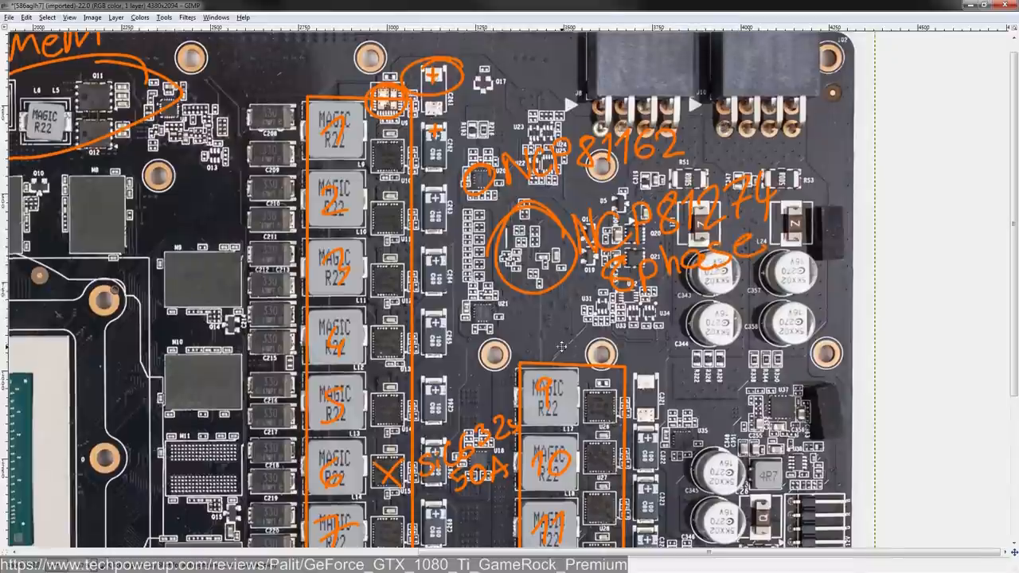
scroll(down, 3)
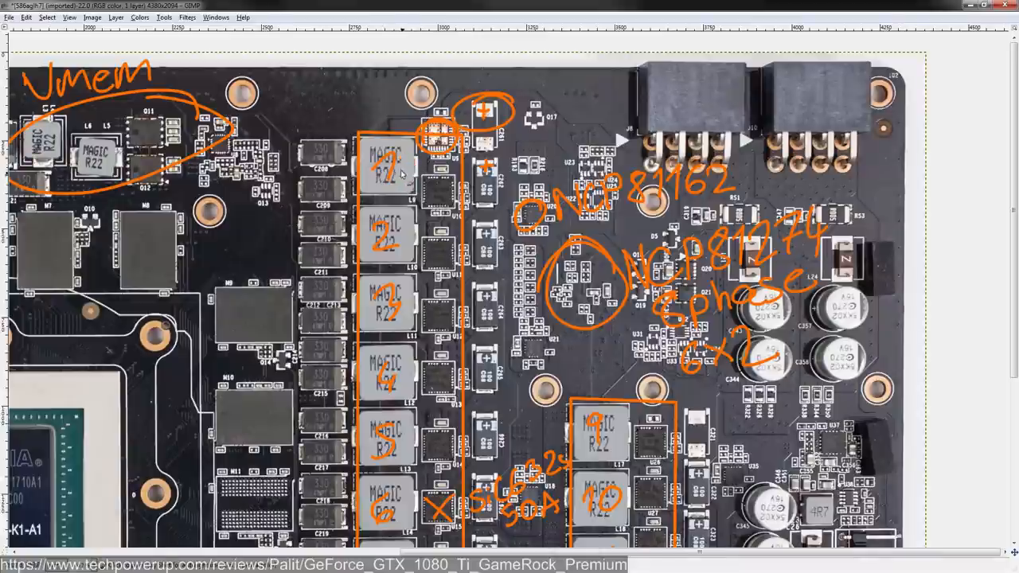
mouse_move(401, 183)
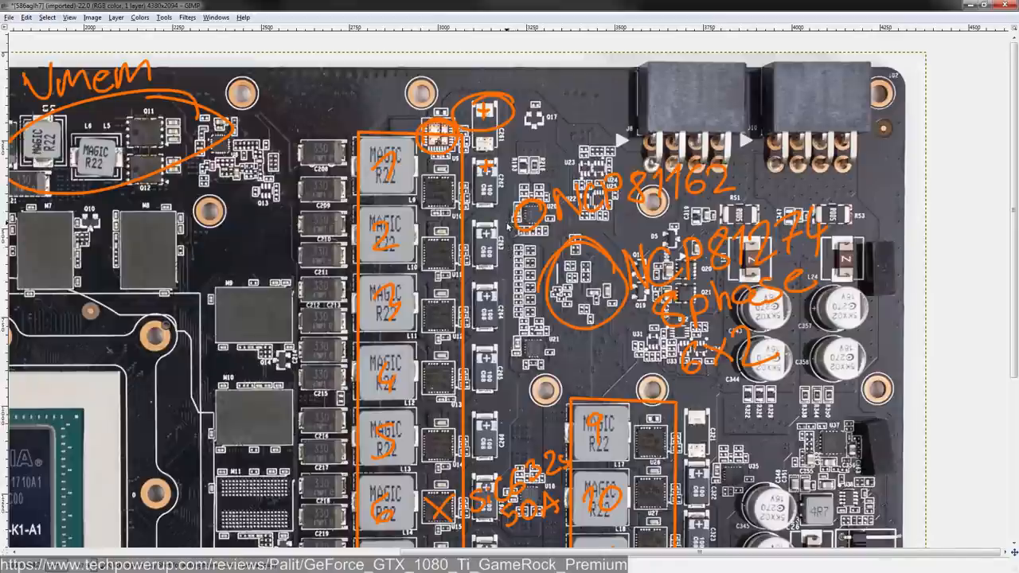
Step: Scroll down to the GPU die where the arrow from the VRM column lands
scroll(down, 3)
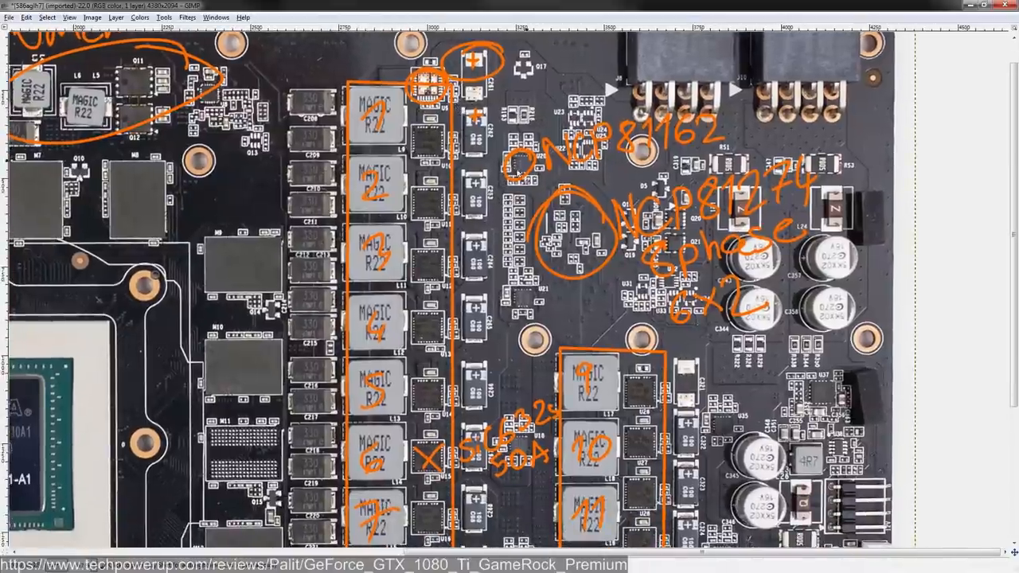
scroll(down, 3)
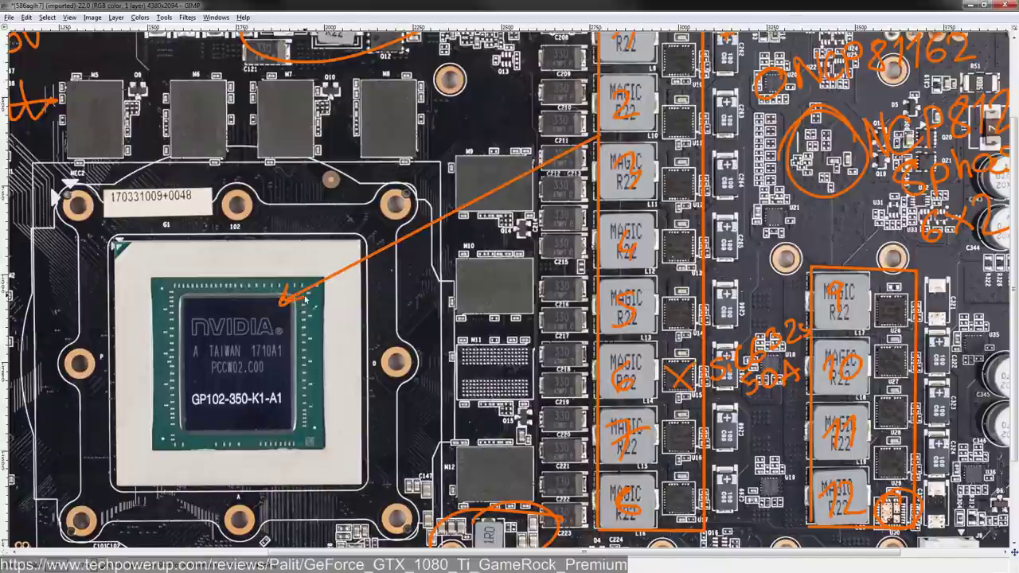
Step: Write stock 1.06V 200A along the arrow and 5V 300KHz above it
drag(337, 299, 390, 290)
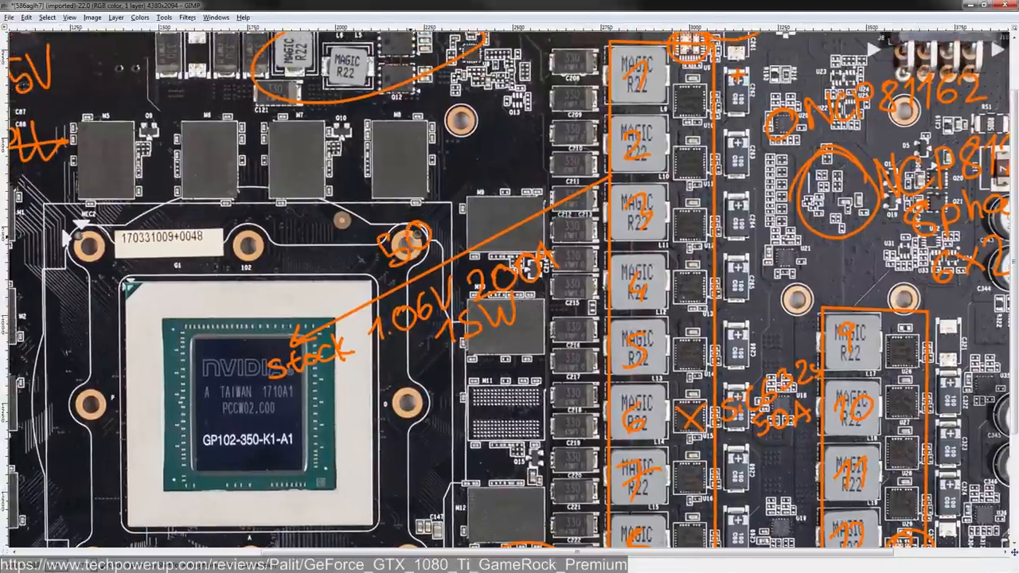
drag(406, 239, 502, 192)
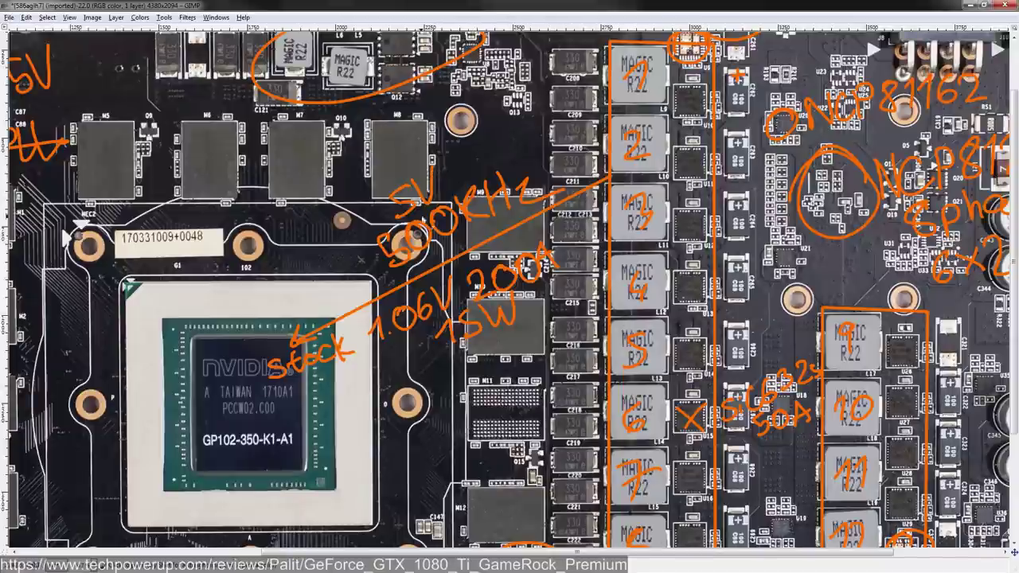
mouse_move(470, 164)
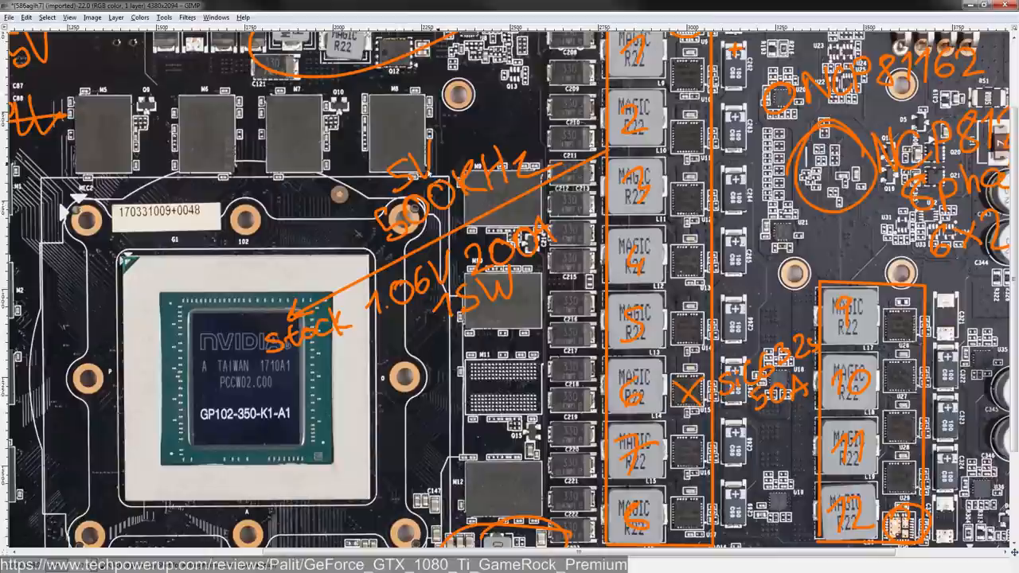
Step: Scroll around the GPU VRM notes while adding current and wattage figures under Ambient 1.045V
scroll(down, 3)
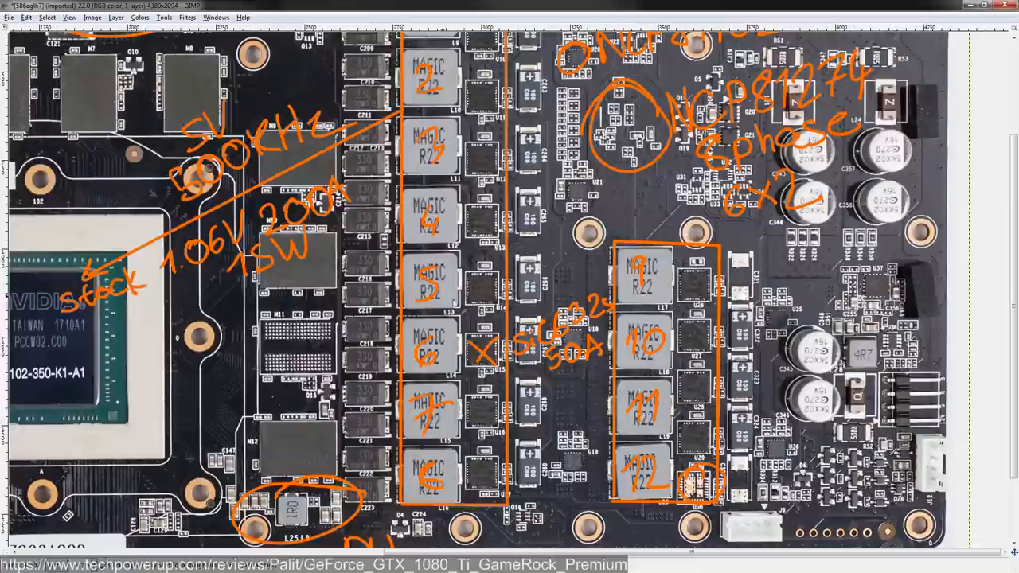
scroll(up, 3)
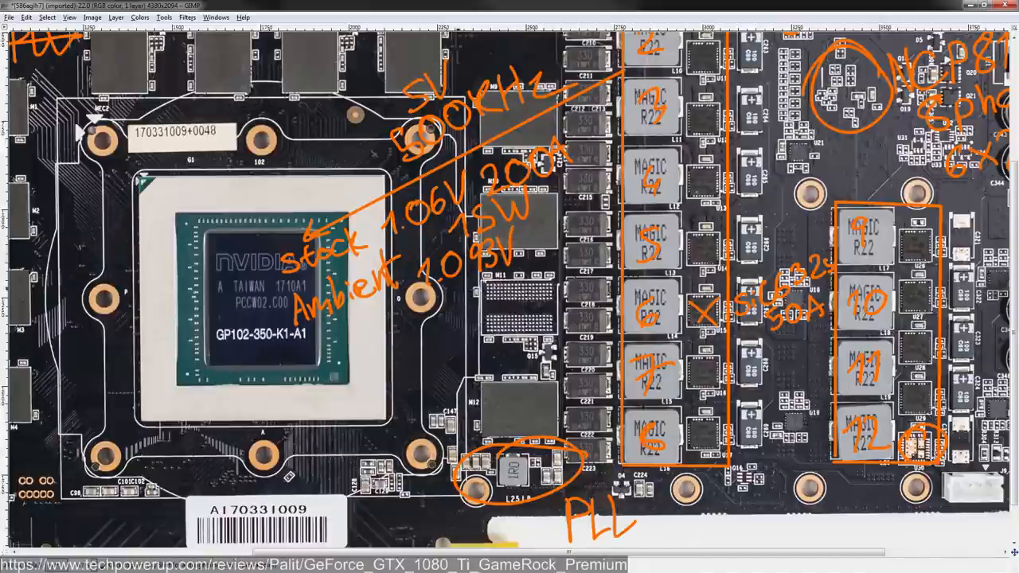
mouse_move(549, 242)
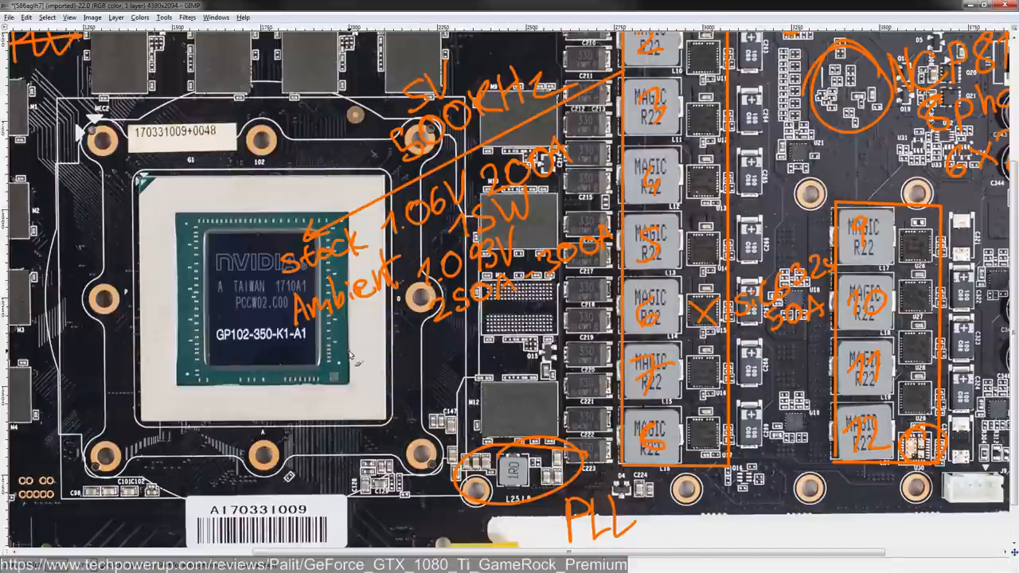
mouse_move(343, 337)
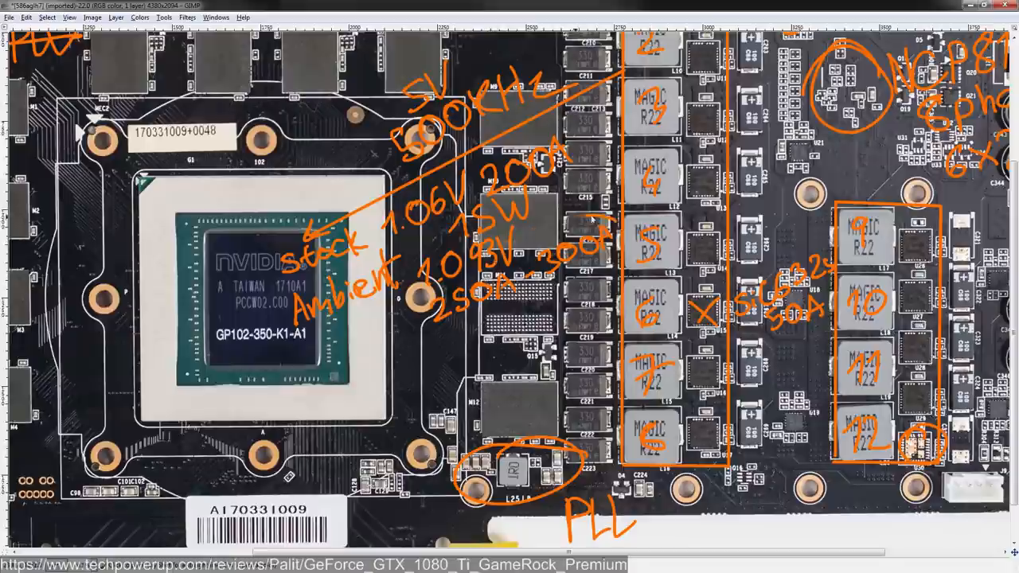
mouse_move(430, 332)
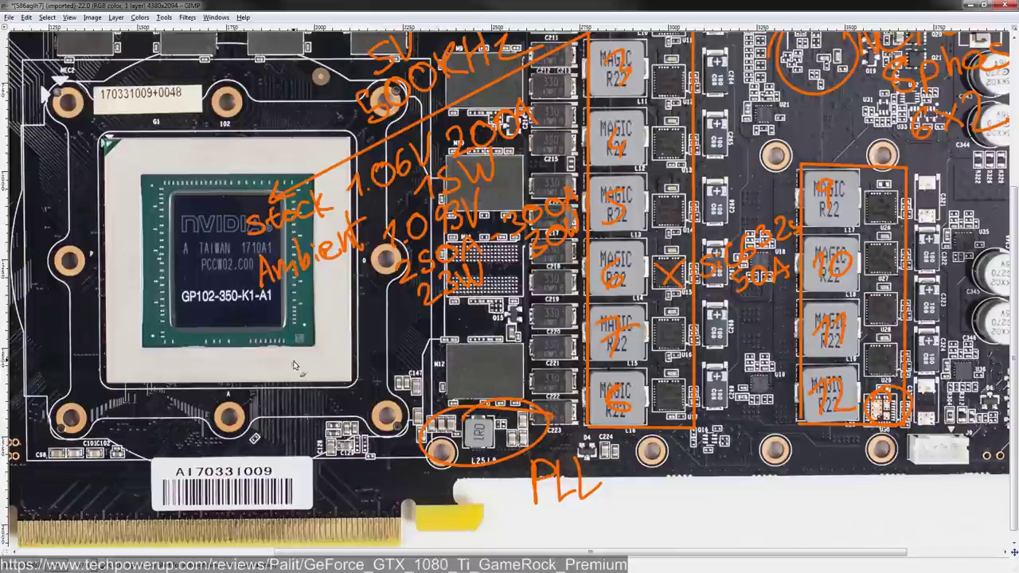
Step: Write the LN2 label in orange beside the GPU core
text(LN)
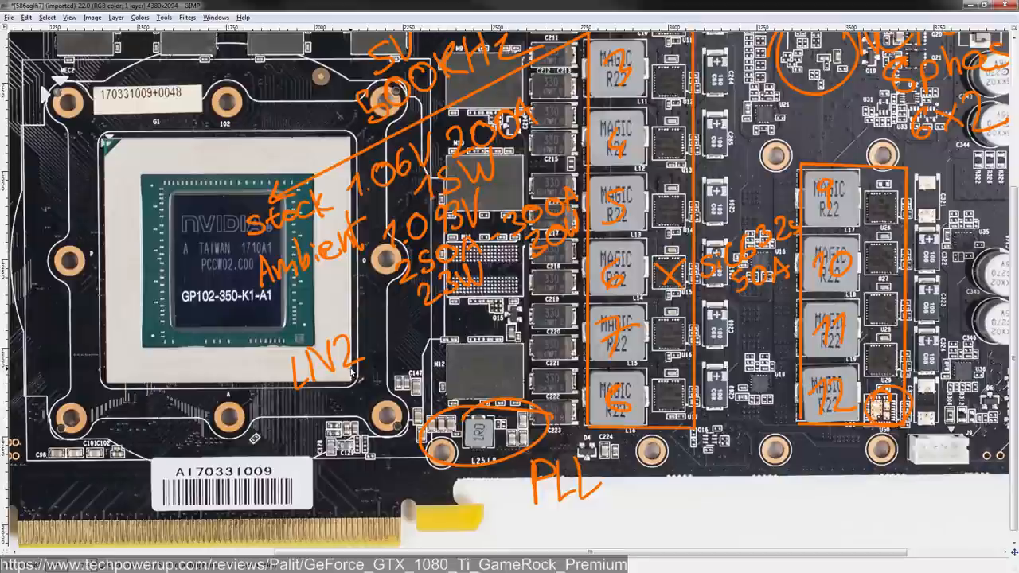
mouse_move(379, 341)
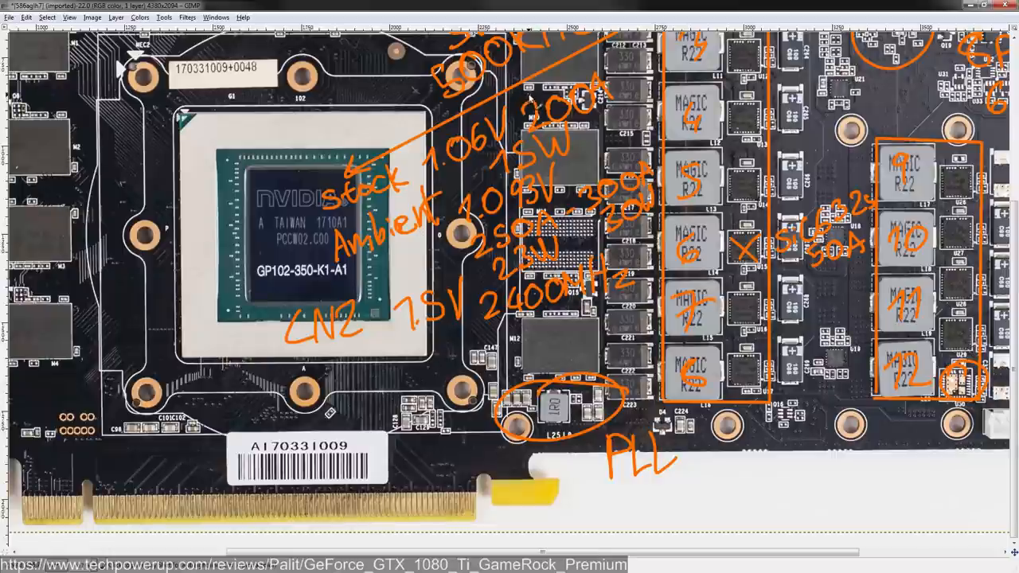
mouse_move(529, 109)
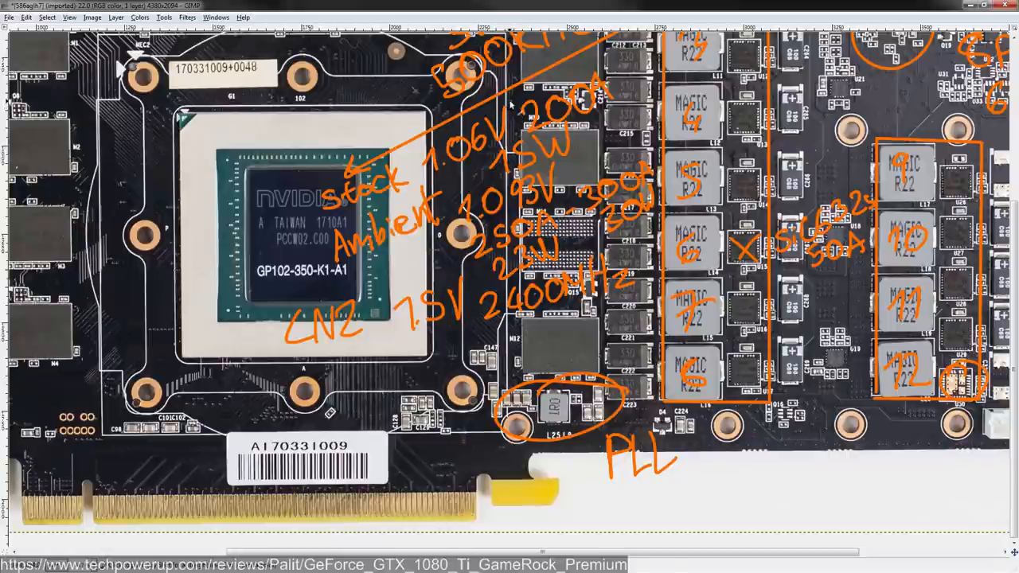
mouse_move(517, 109)
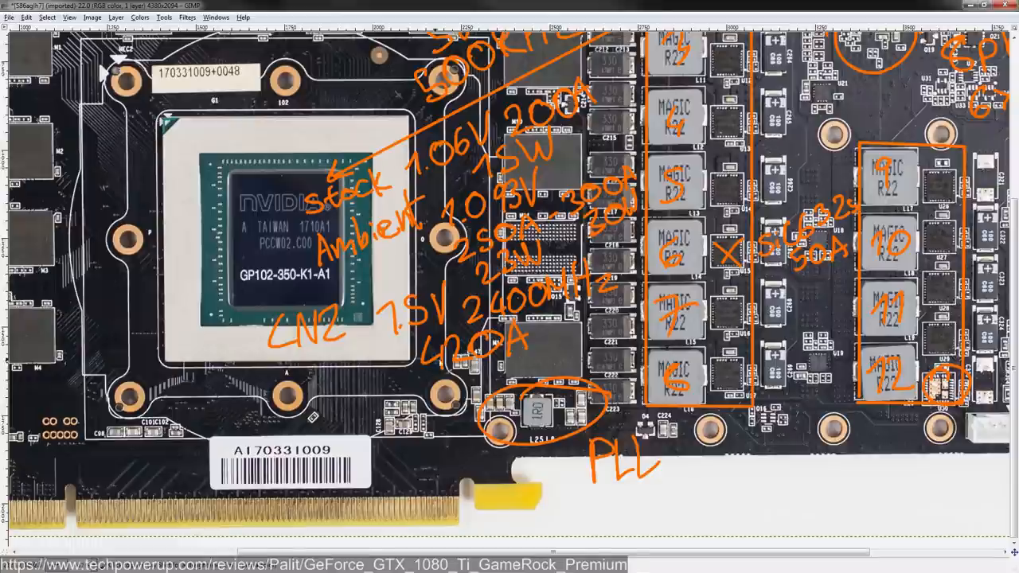
mouse_move(398, 344)
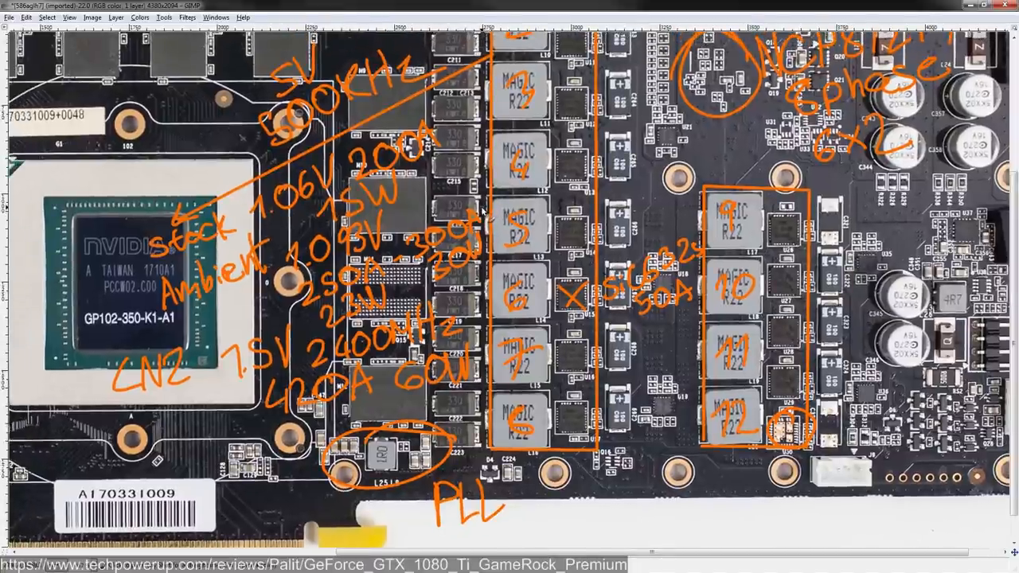
mouse_move(565, 44)
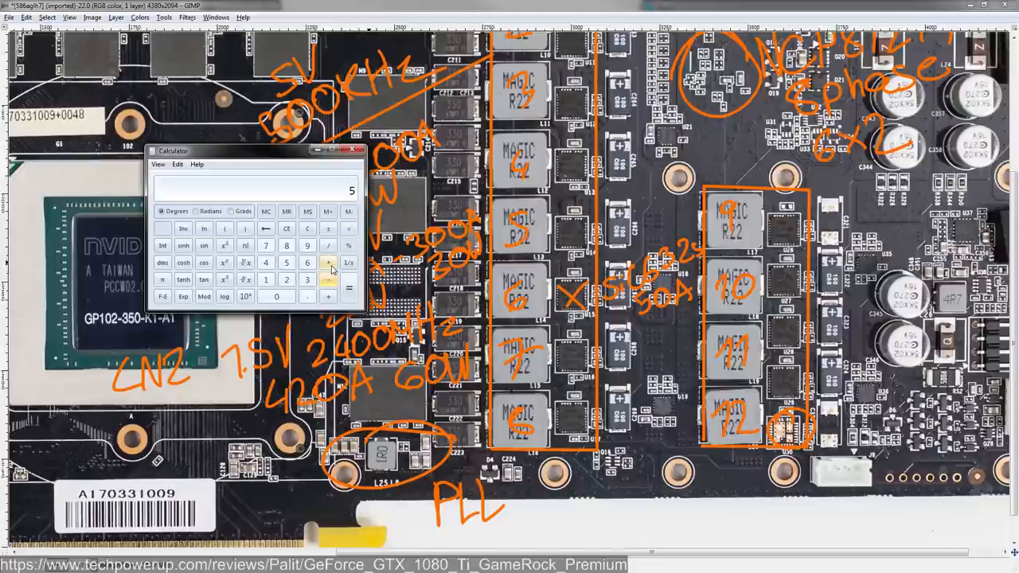
Step: Enter the first figures of the VRM power calculation in Calculator
click(328, 263)
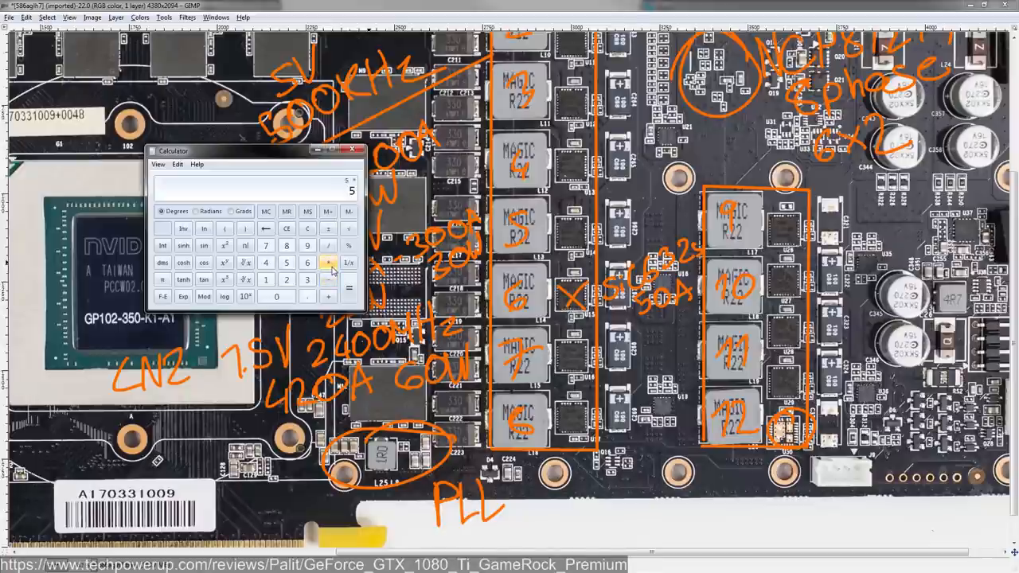
mouse_move(491, 294)
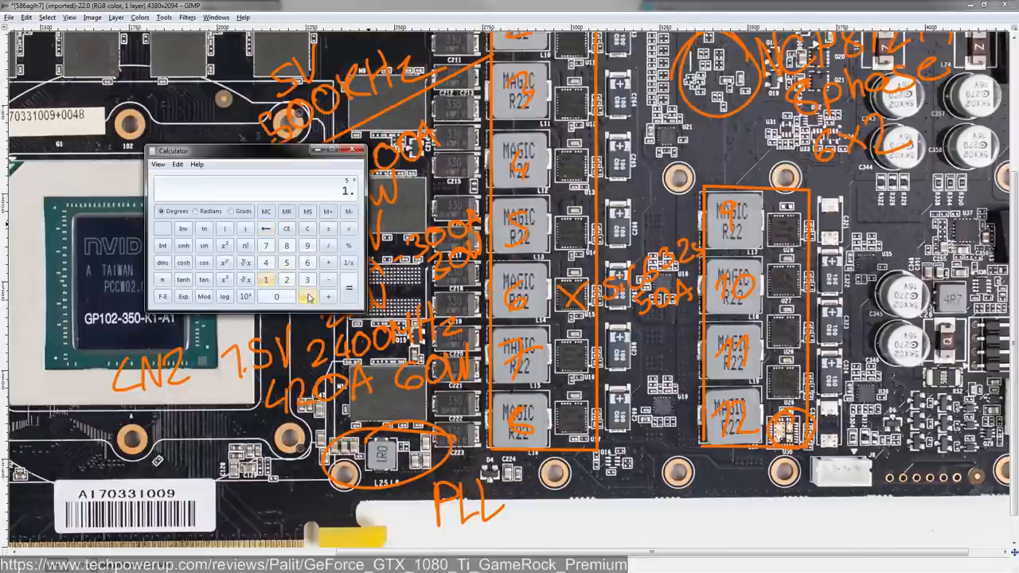
mouse_move(306, 263)
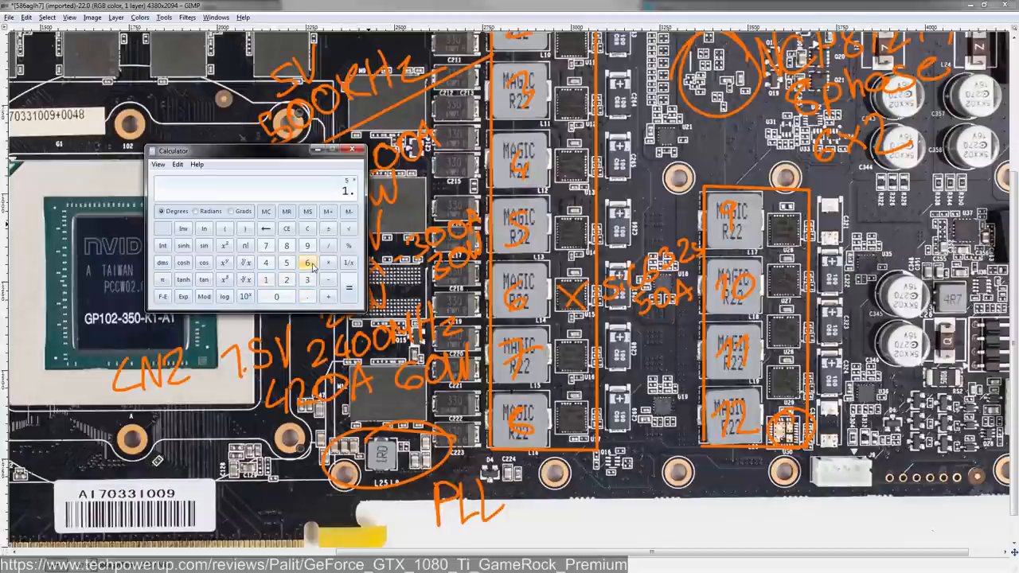
click(306, 262)
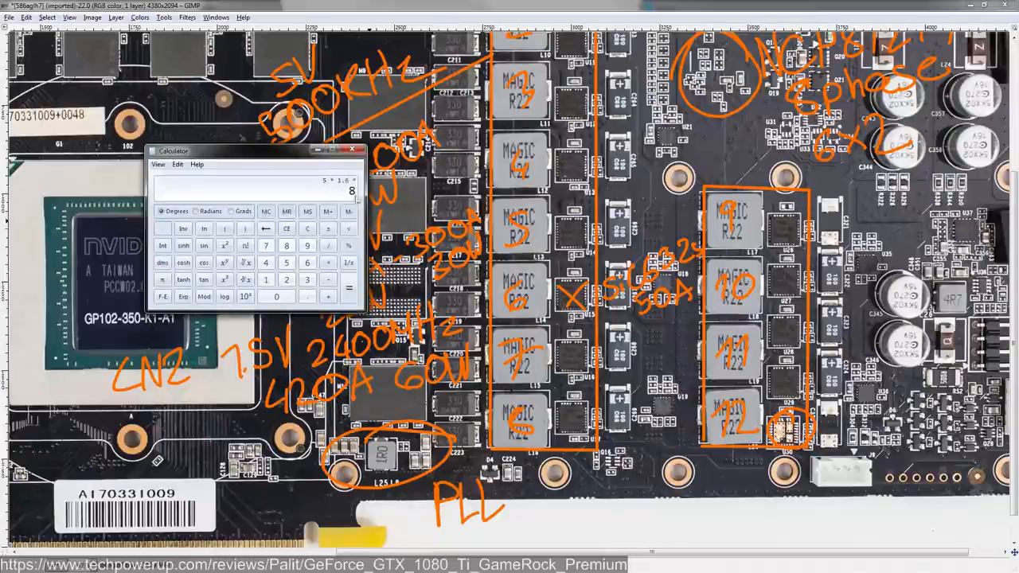
mouse_move(581, 239)
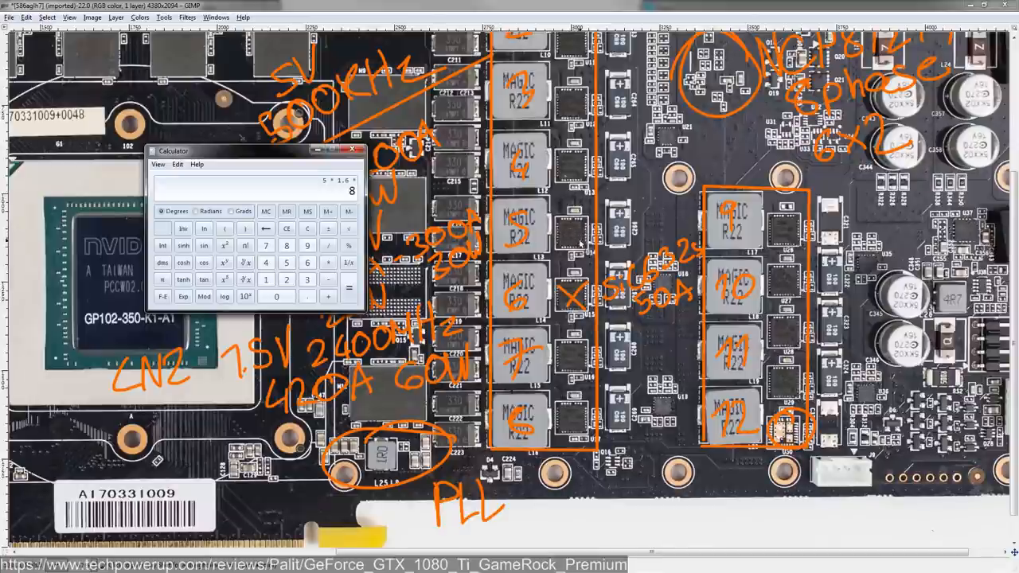
click(354, 149)
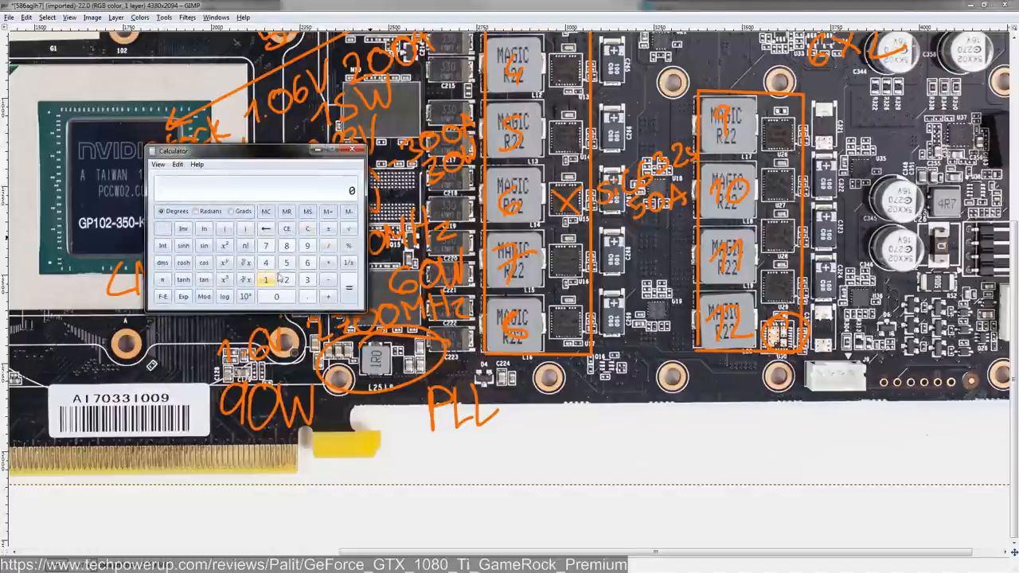
Step: Multiply by 7.5 to reach the 137 power estimate, then close the calculator
click(287, 281)
text(7.5)
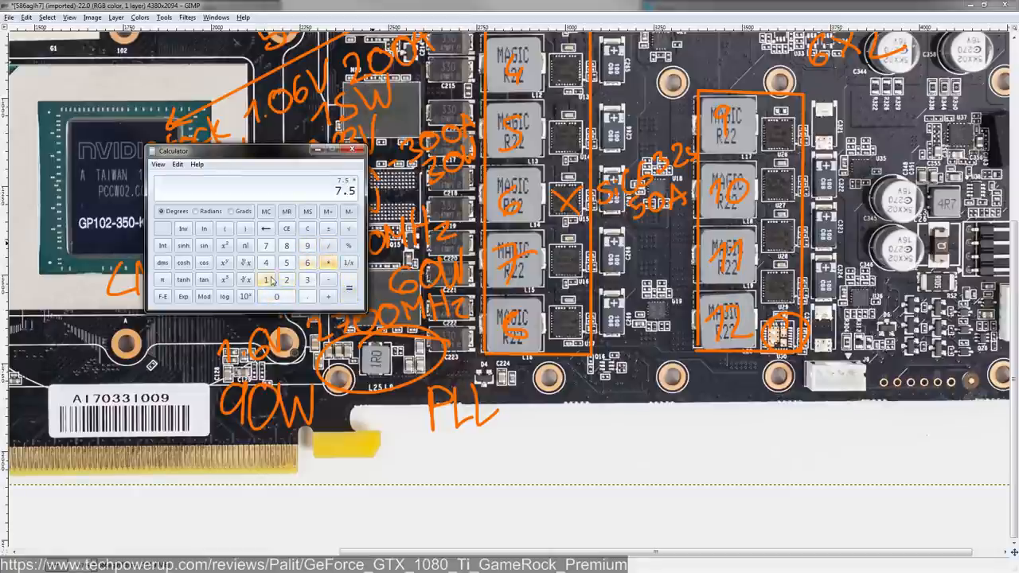
click(349, 287)
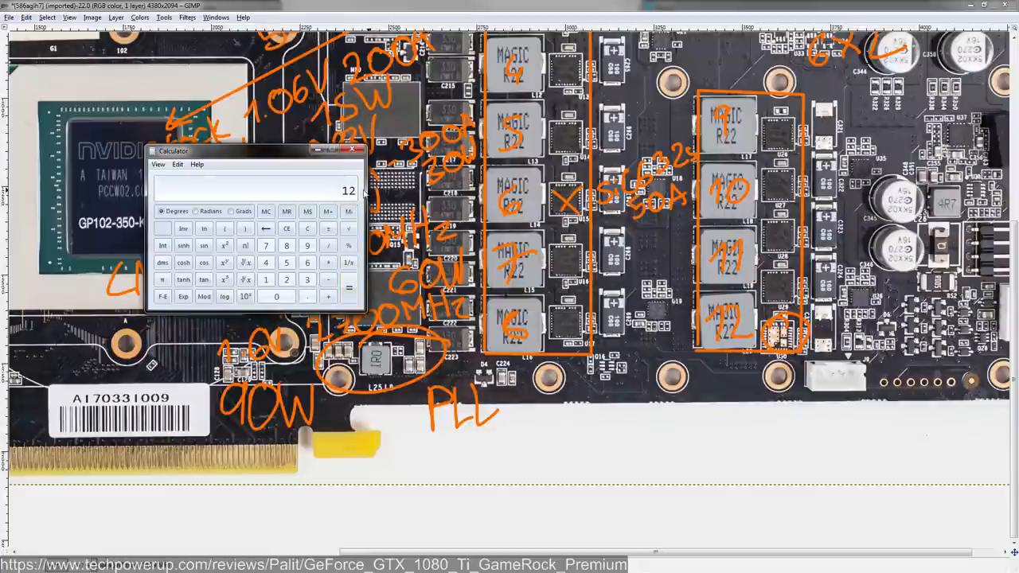
click(287, 261)
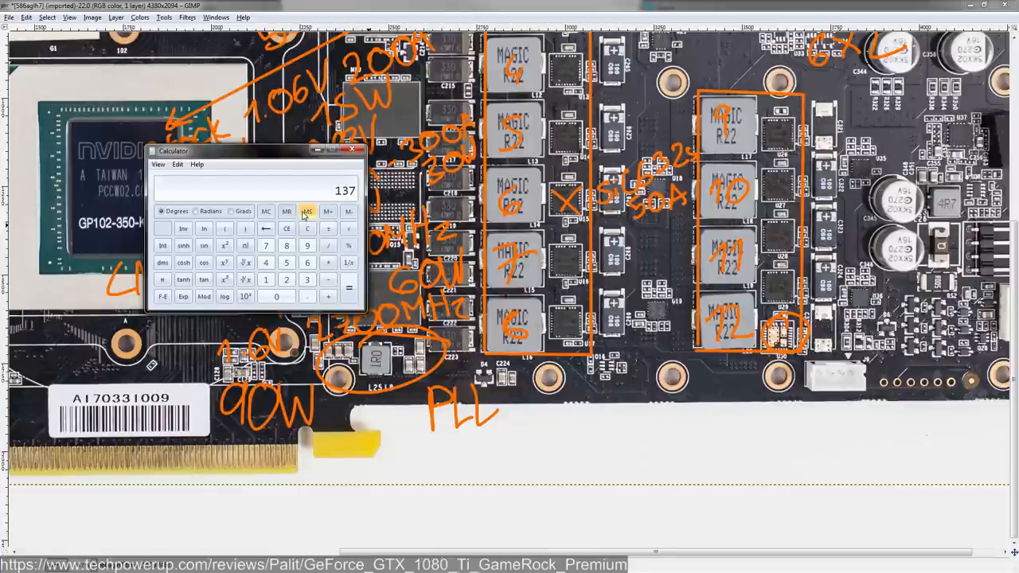
click(306, 229)
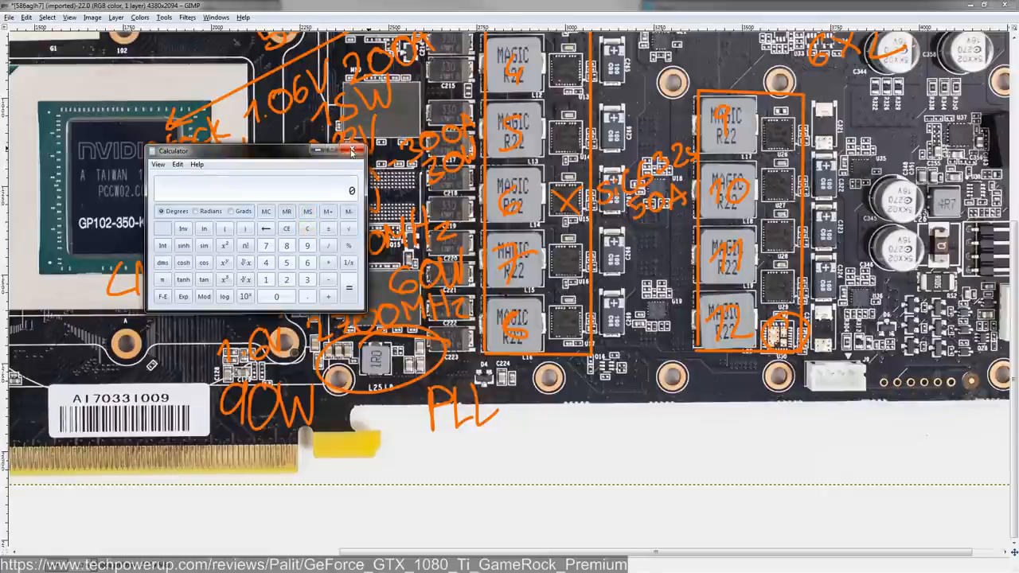
mouse_move(353, 152)
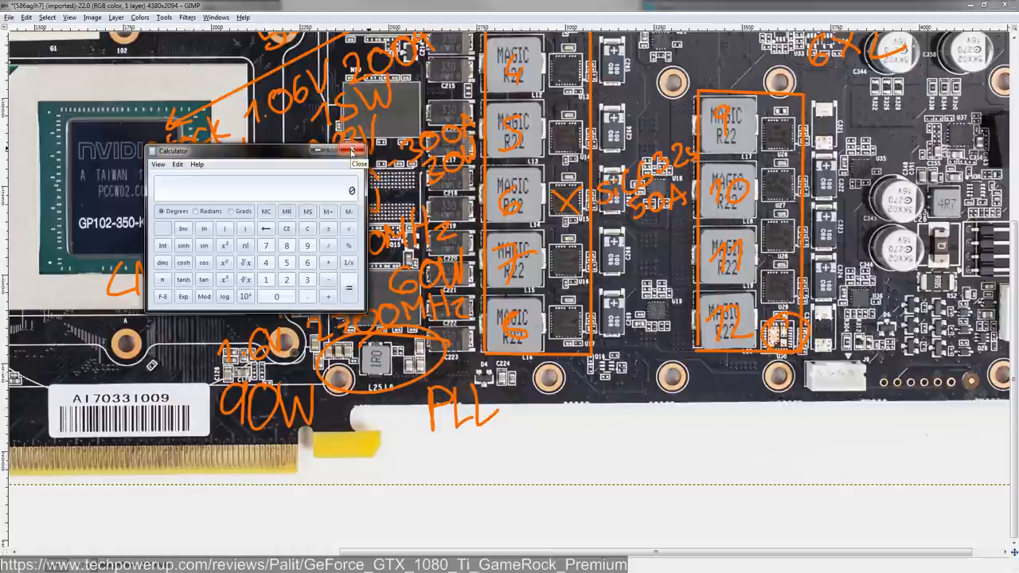
click(352, 149)
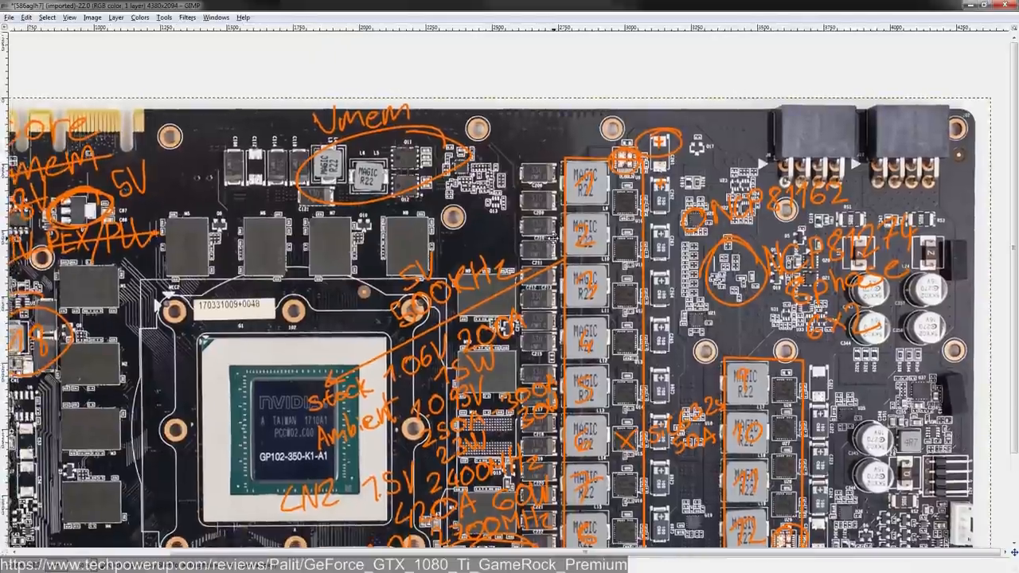
Step: Zoom in on the NCP81274 controller area to add the 1.2M note
scroll(down, 3)
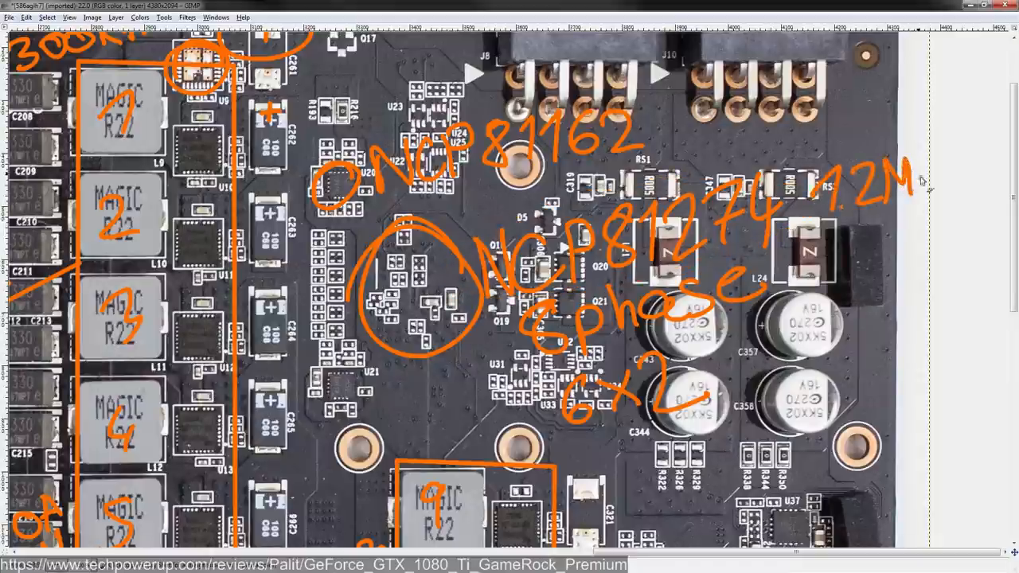
mouse_move(867, 223)
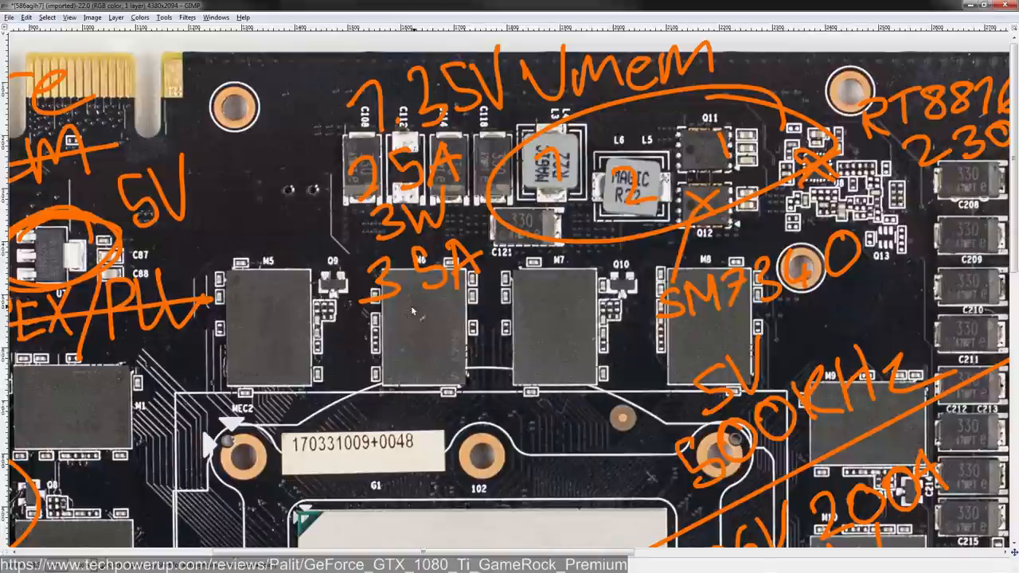
Step: Write RT8816 2300KHz and 4.5W by the memory VRM, then view the whole board
drag(406, 310, 462, 343)
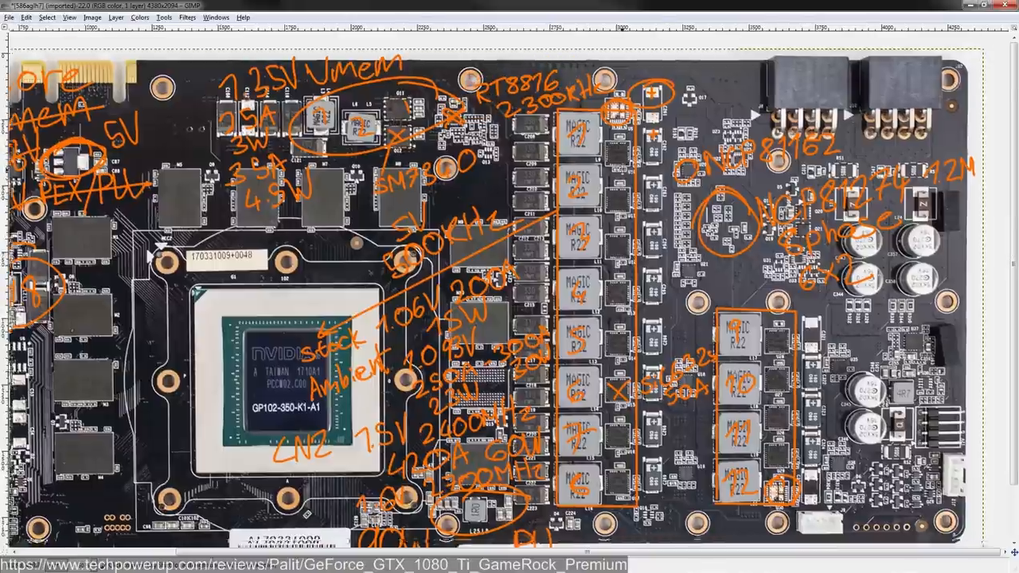
scroll(down, 3)
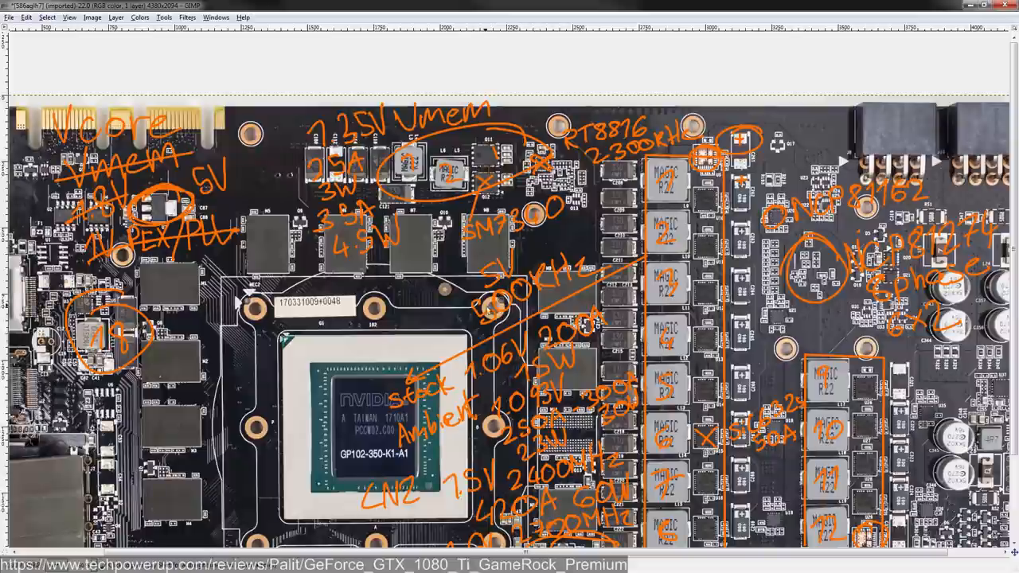
mouse_move(517, 258)
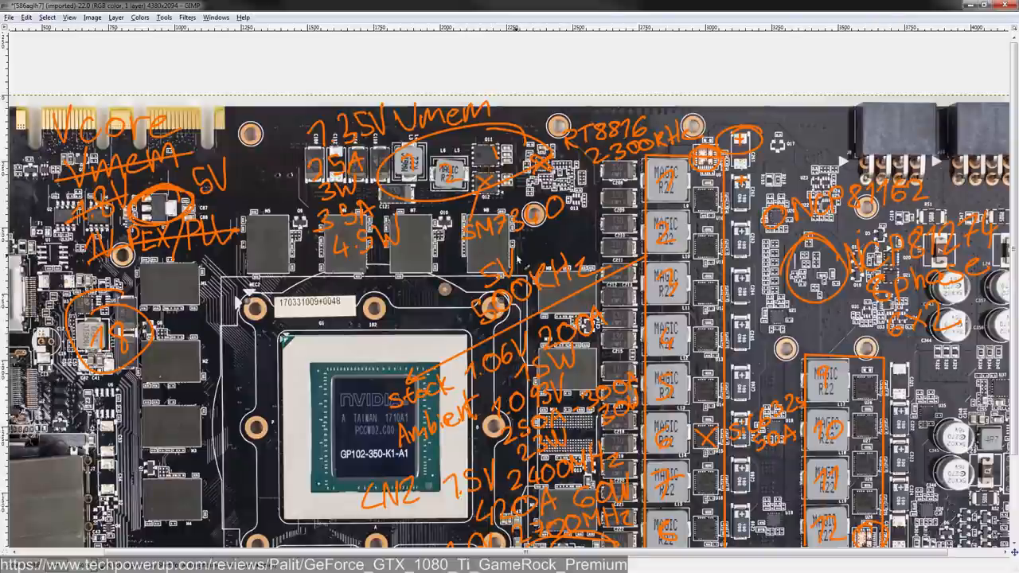
mouse_move(462, 127)
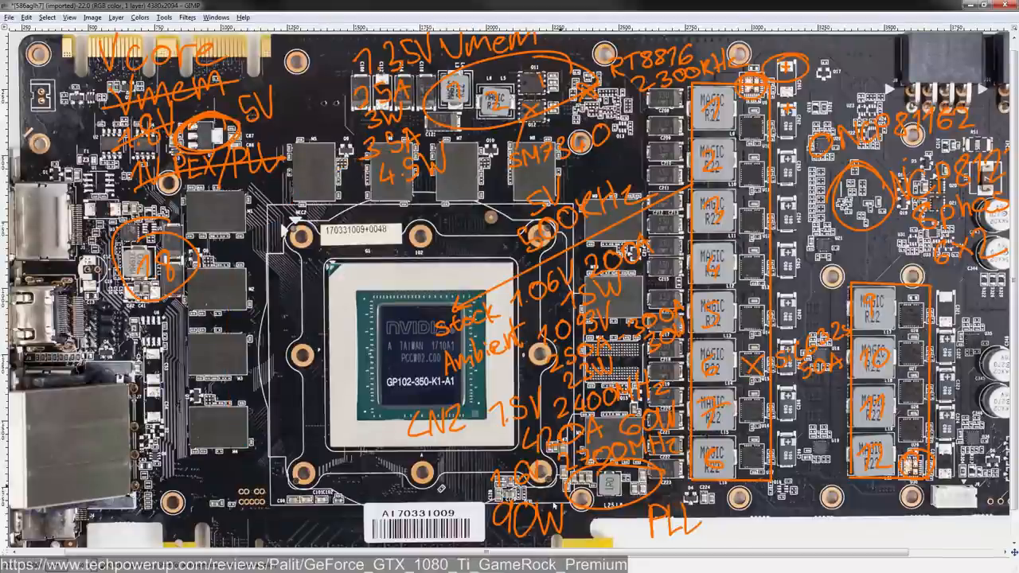
scroll(up, 3)
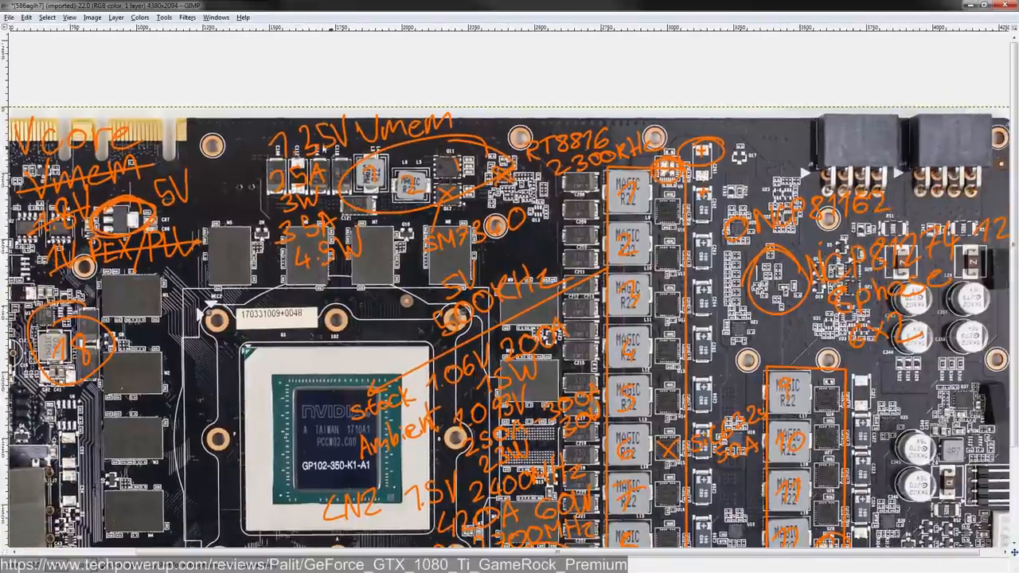
scroll(down, 3)
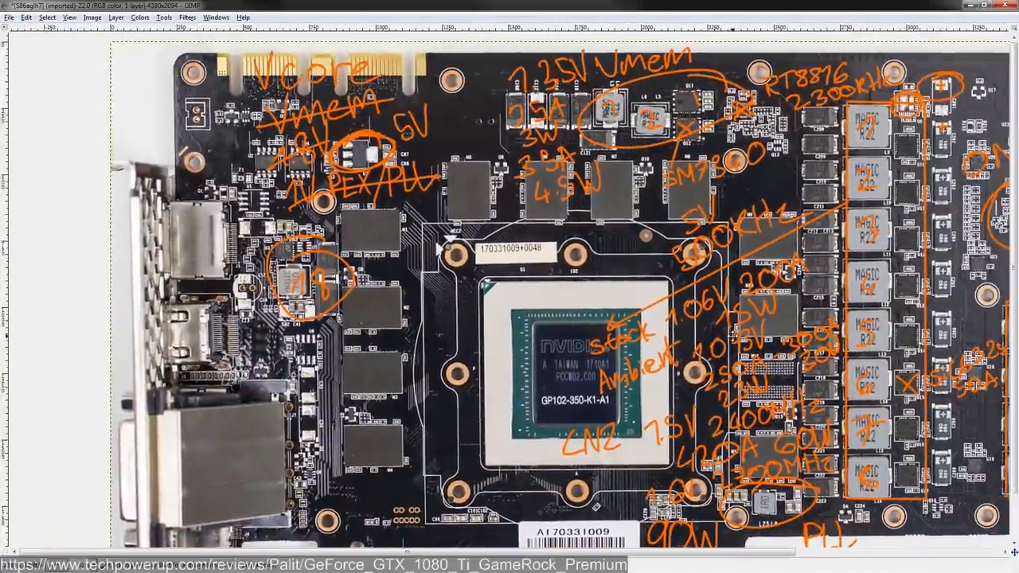
scroll(down, 3)
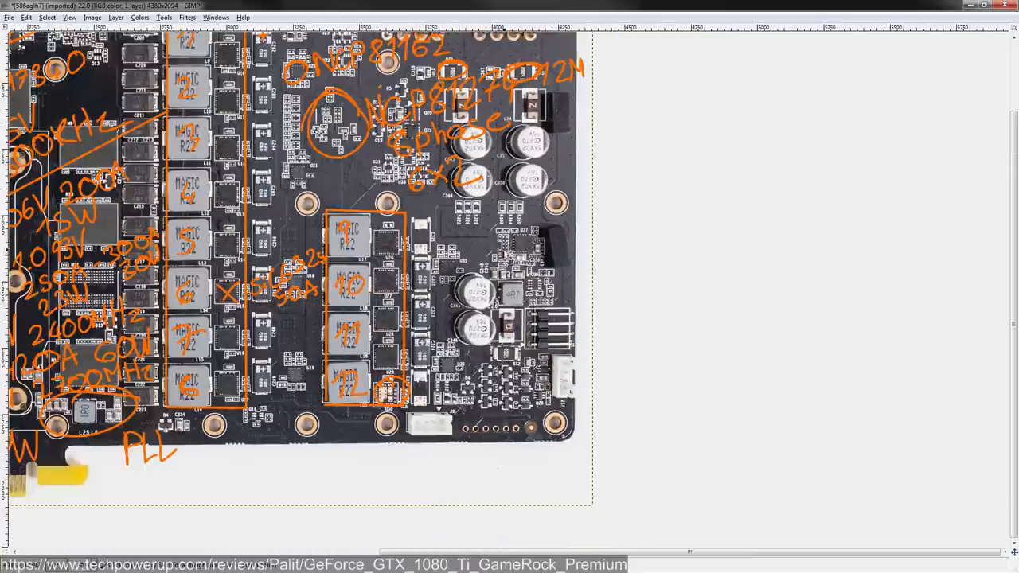
Step: Zoom toward the lower-right connector to circle the small component in orange
scroll(up, 3)
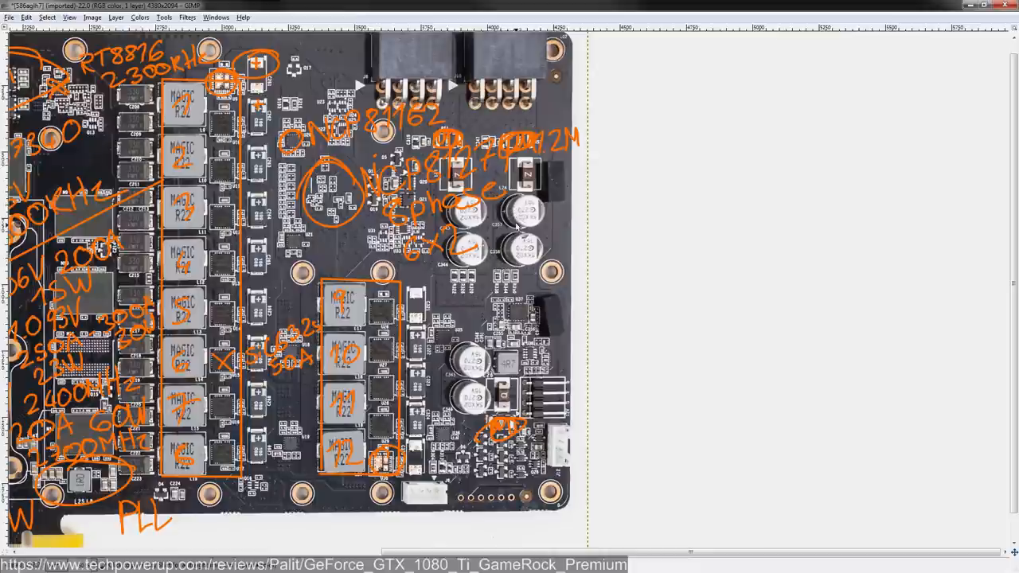
mouse_move(605, 213)
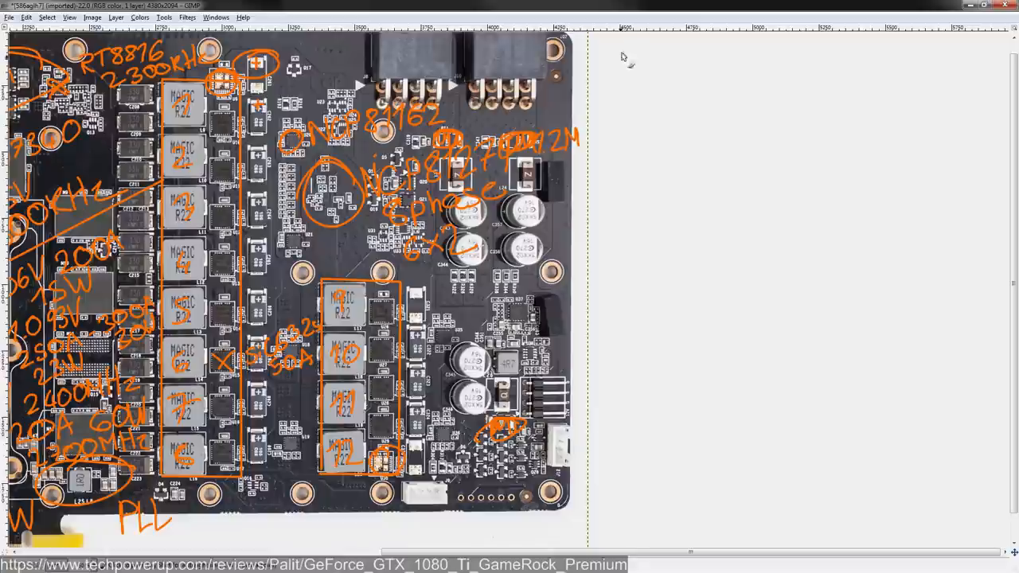
mouse_move(613, 72)
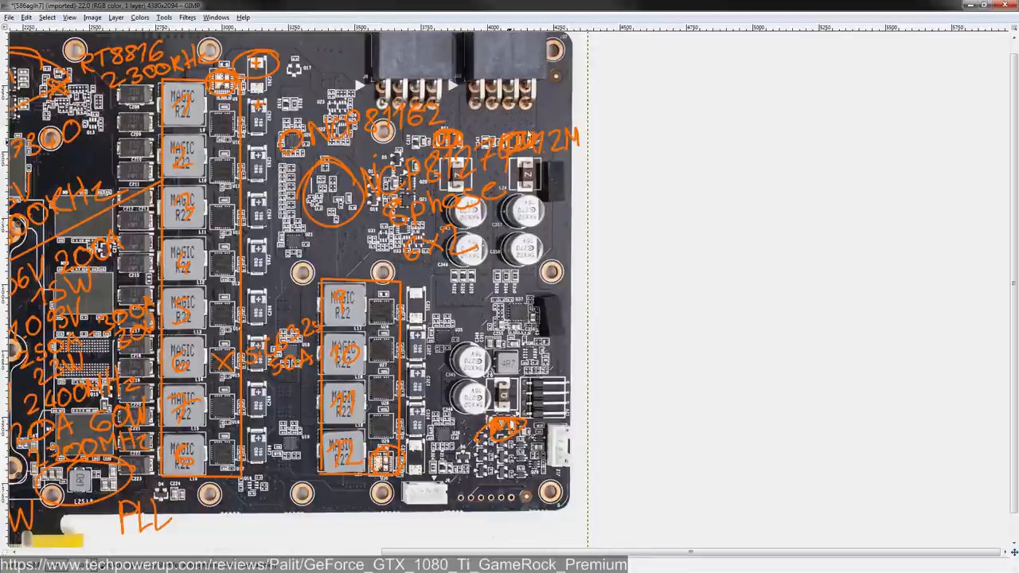
mouse_move(470, 390)
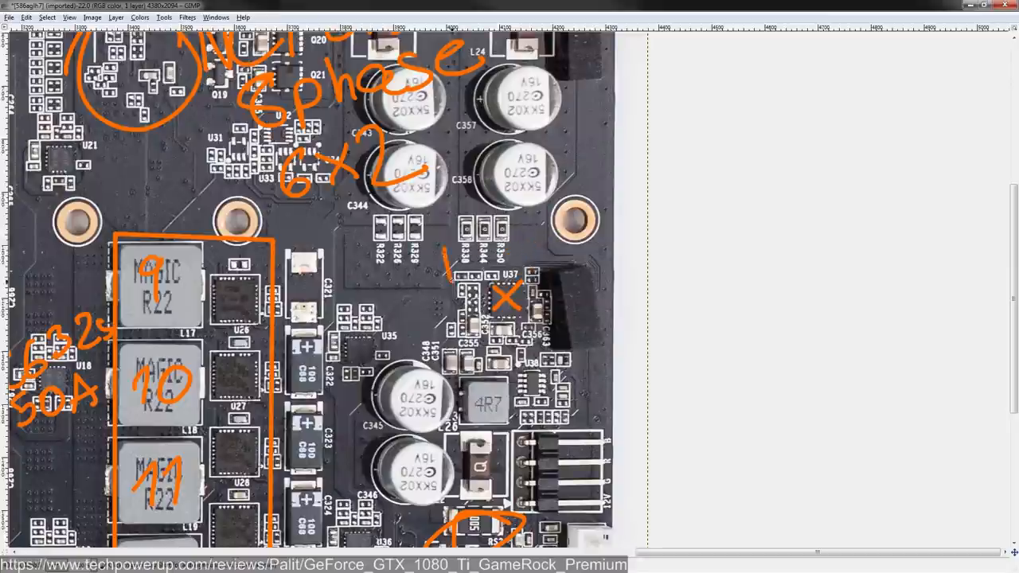
Step: Handwrite INA3221 in orange above the X-marked chip U37
drag(433, 251, 477, 284)
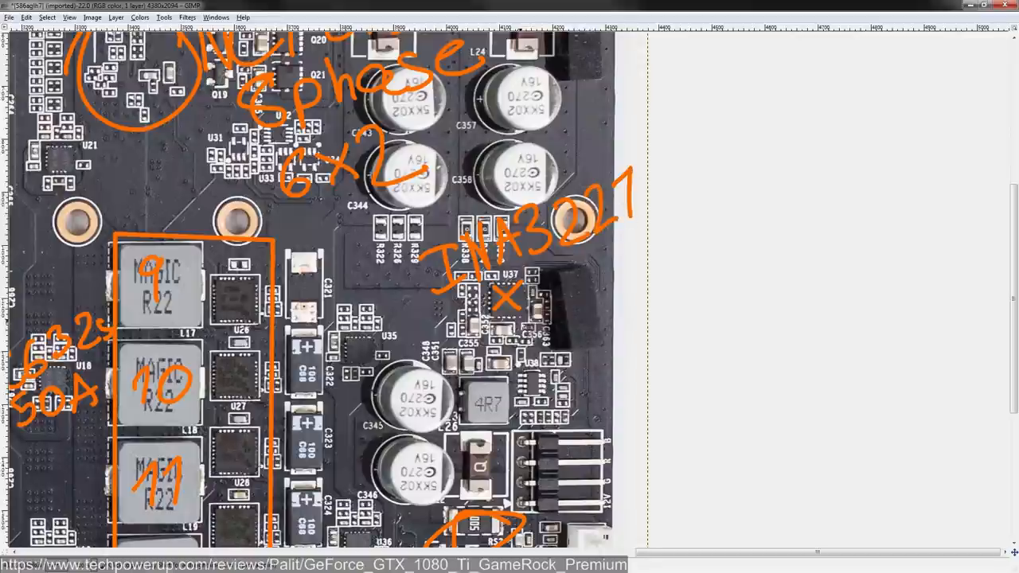
scroll(down, 3)
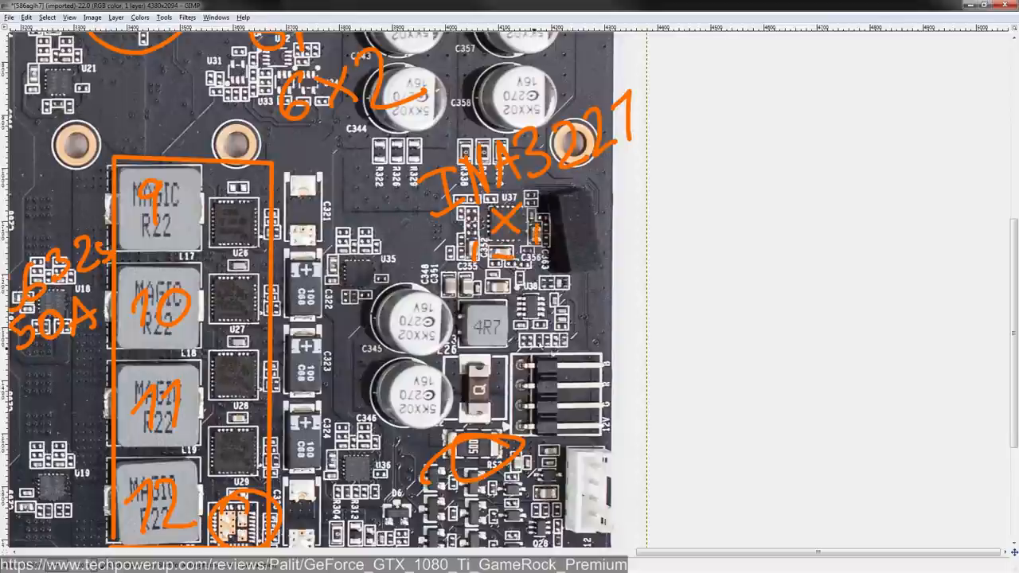
Step: Navigate to the U35 area for the orange 12V note with its arrow
scroll(down, 3)
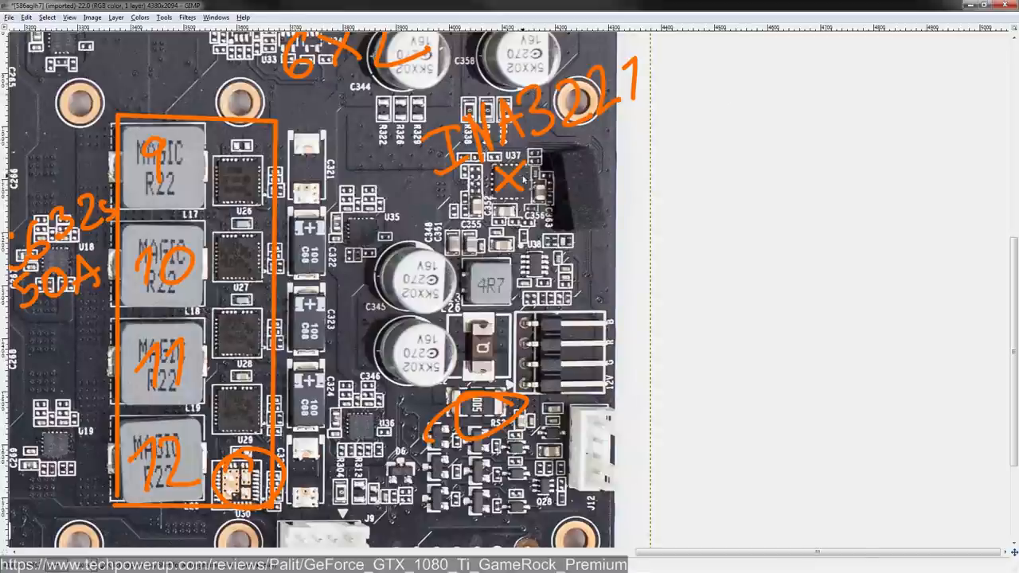
mouse_move(637, 163)
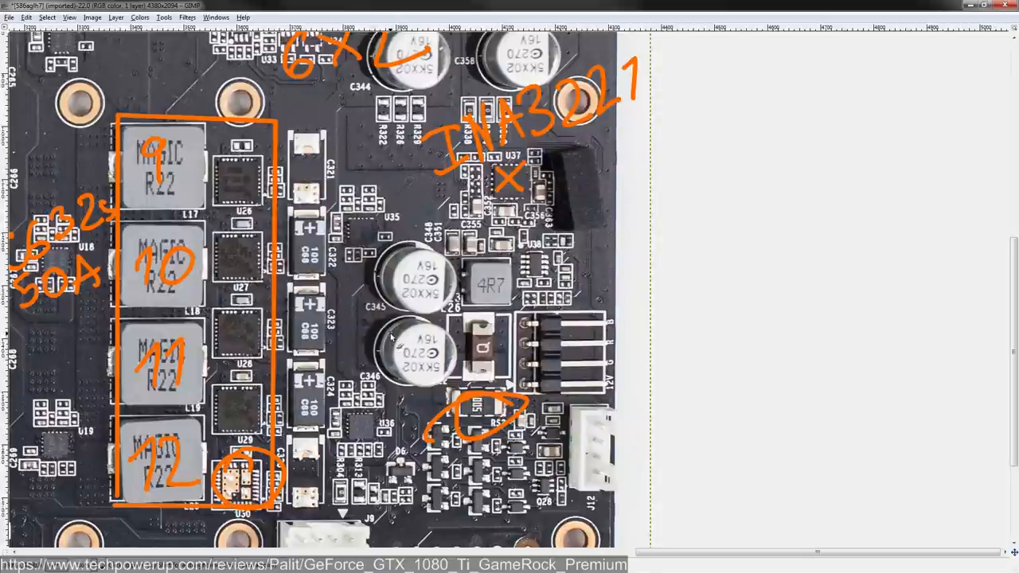
mouse_move(879, 183)
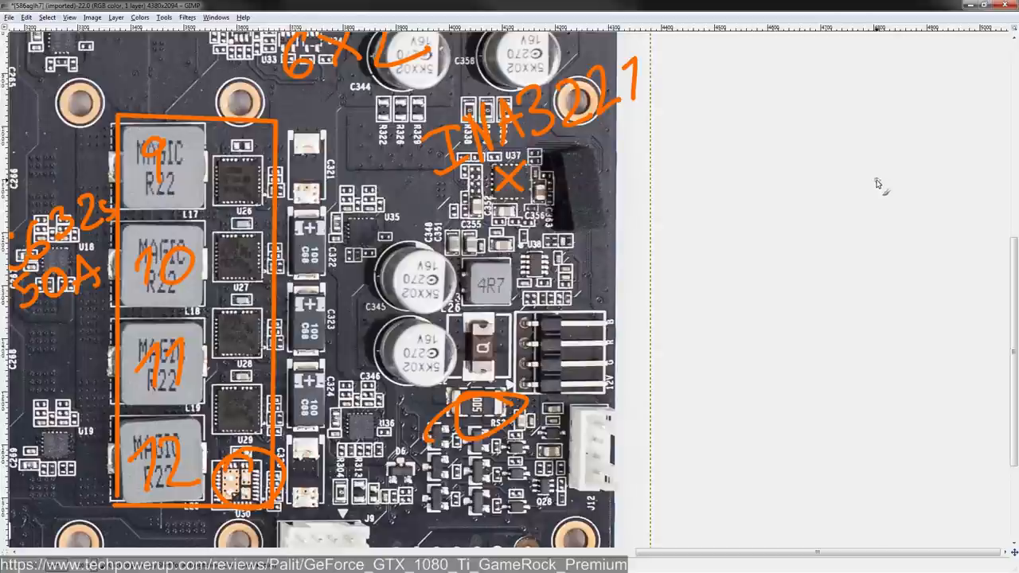
mouse_move(857, 188)
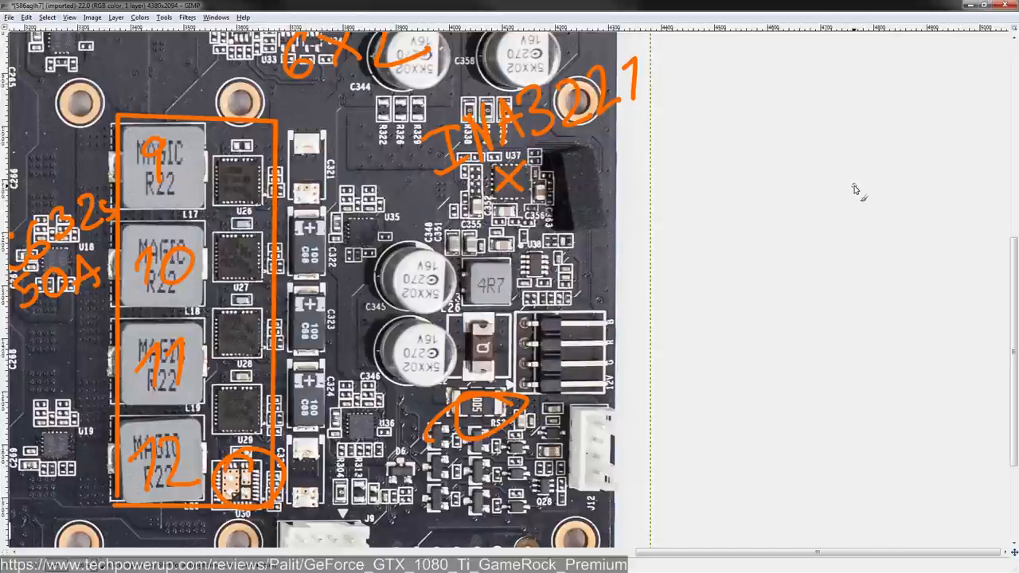
mouse_move(398, 271)
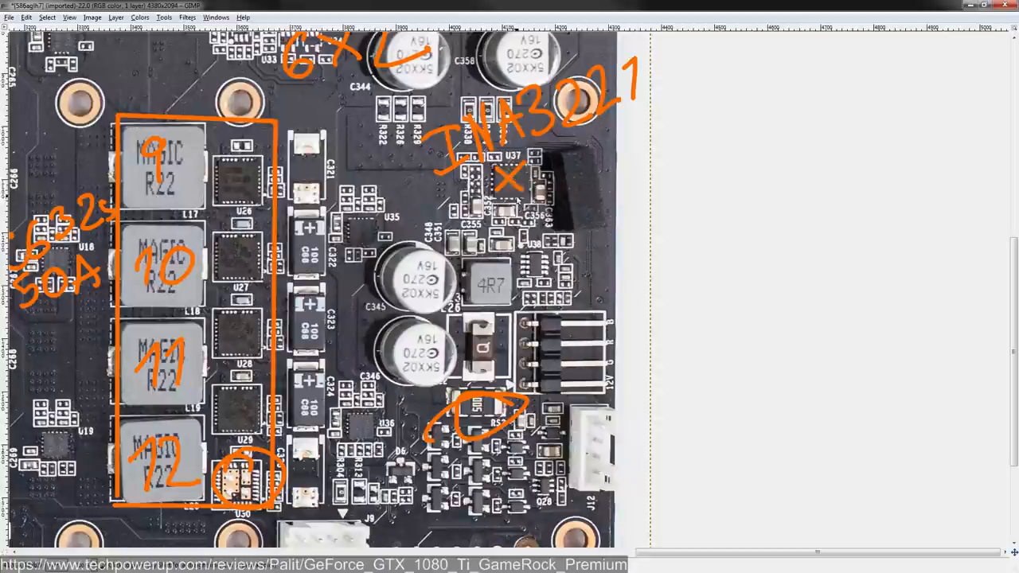
scroll(up, 3)
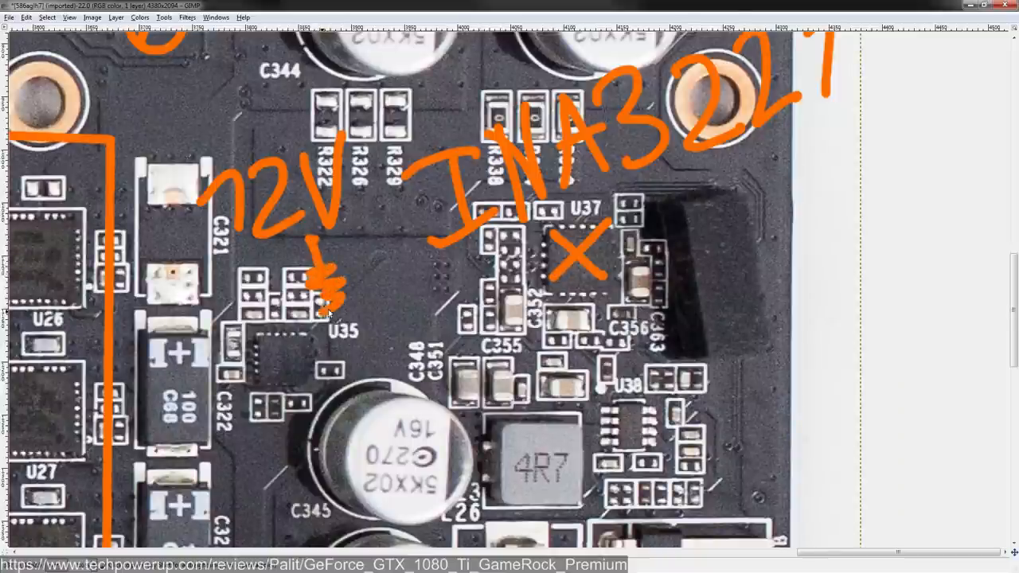
Step: Draw the resistor zigzag below 12V and label it 5mΩ with an arrow
scroll(down, 3)
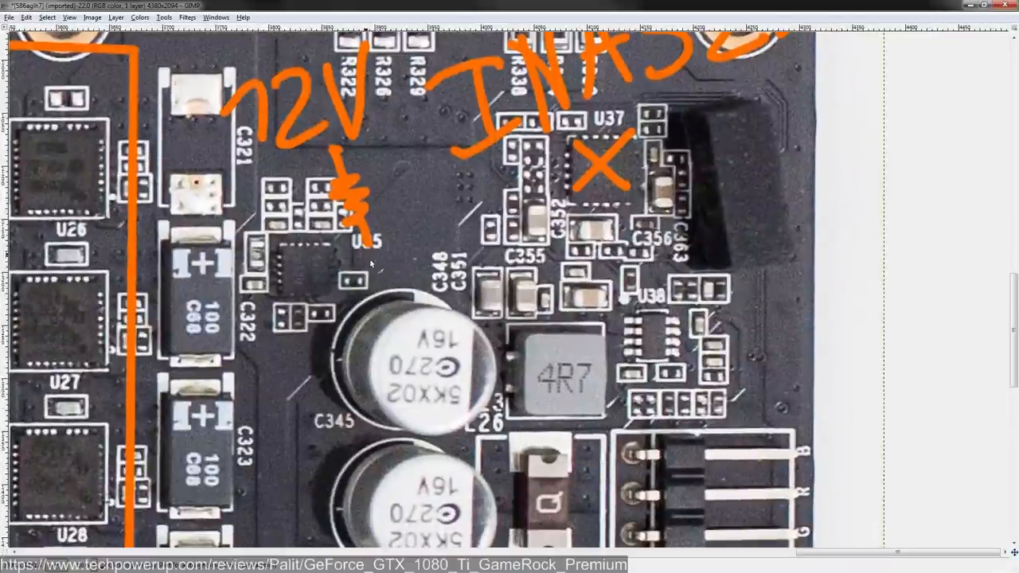
mouse_move(366, 252)
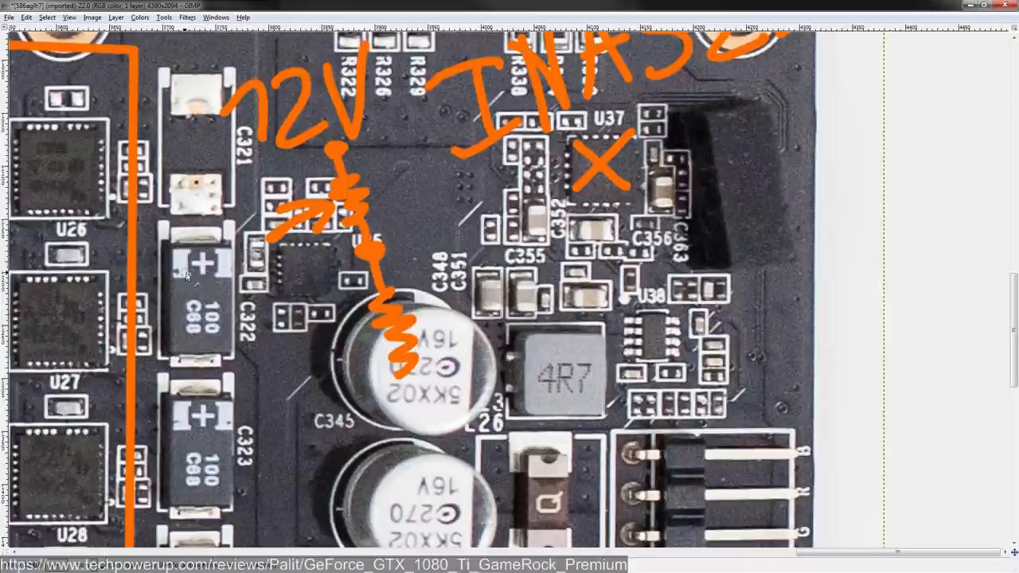
drag(178, 247, 191, 287)
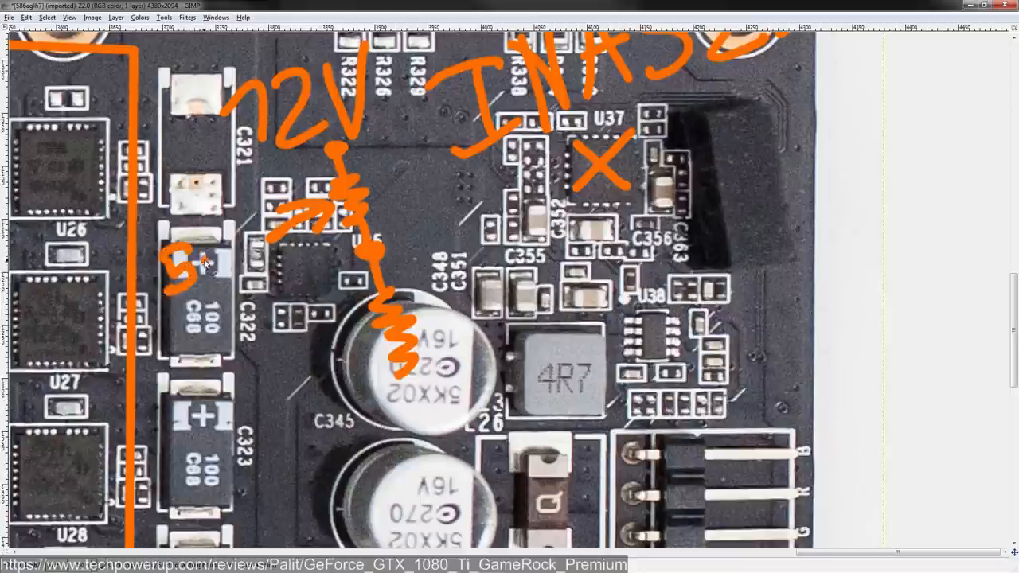
scroll(down, 3)
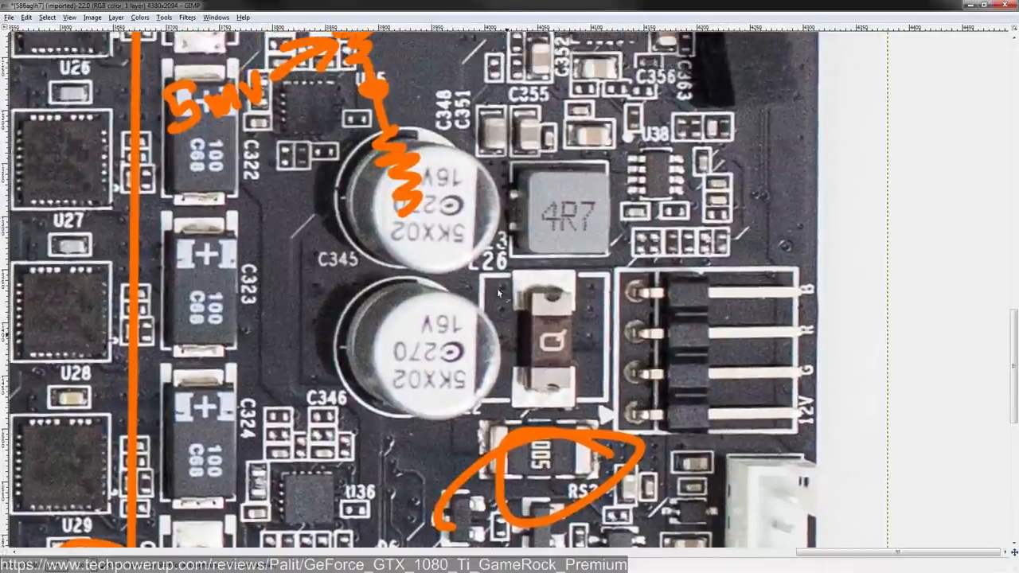
scroll(down, 3)
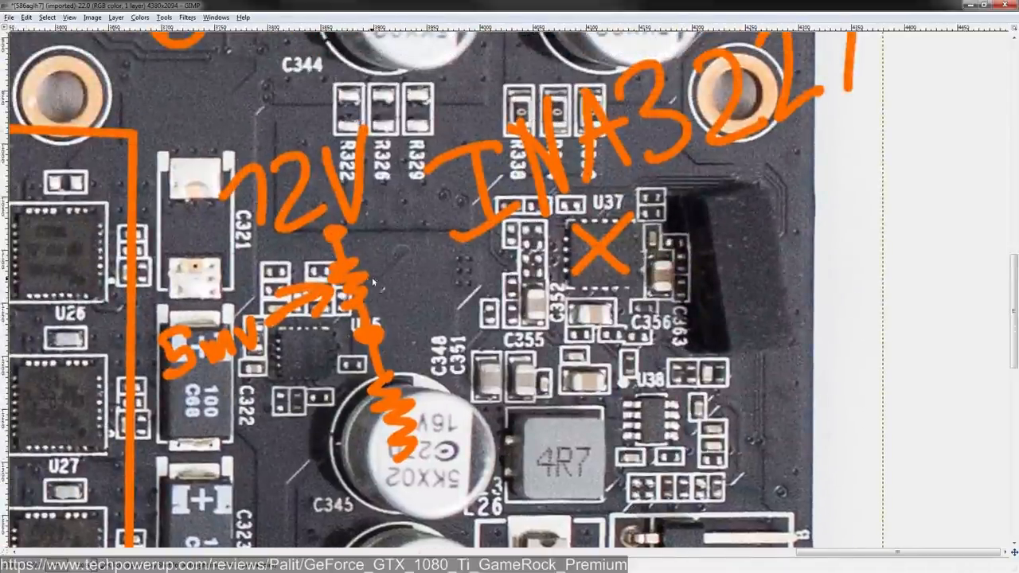
drag(474, 290, 545, 290)
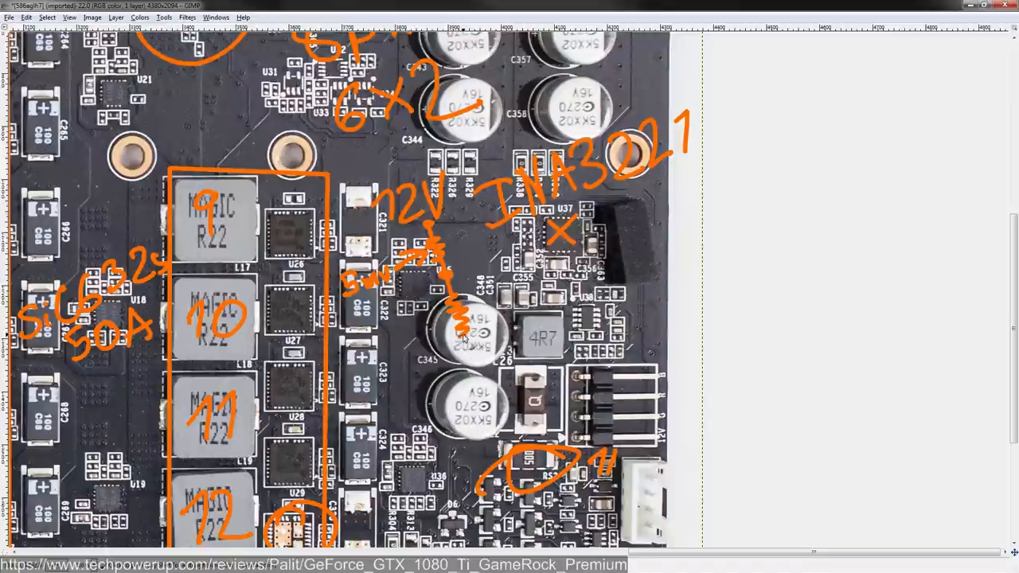
mouse_move(490, 418)
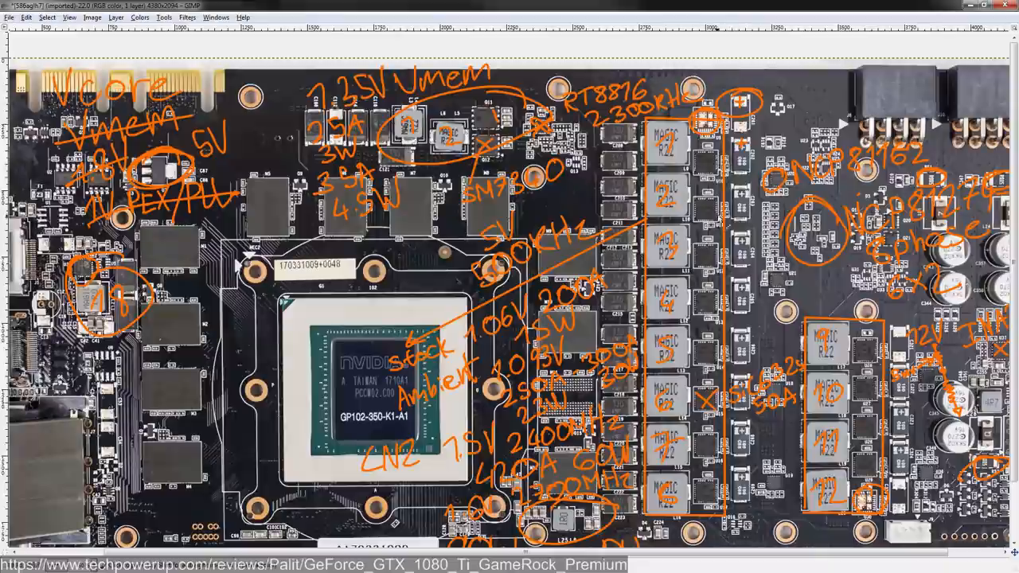
mouse_move(788, 114)
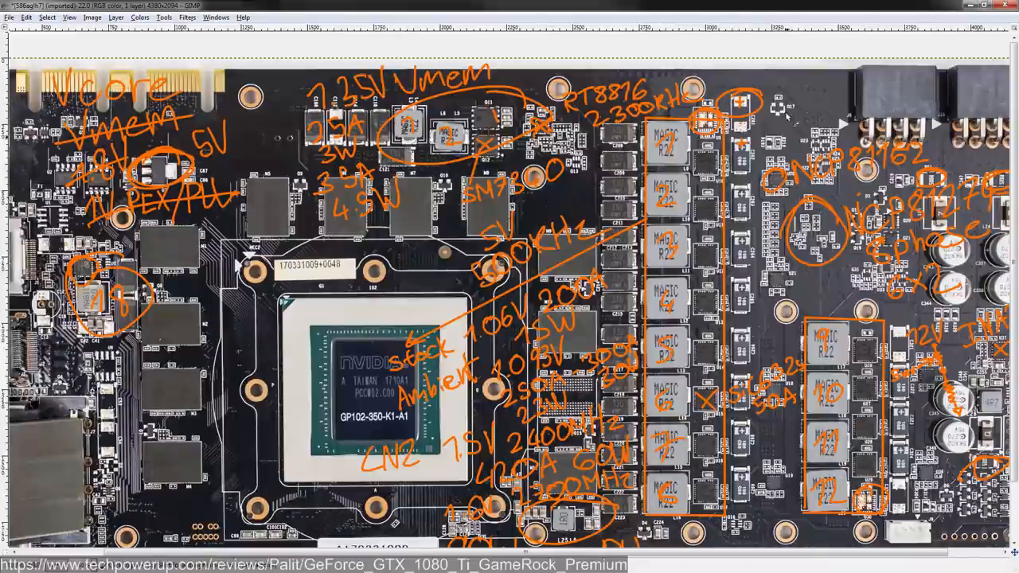